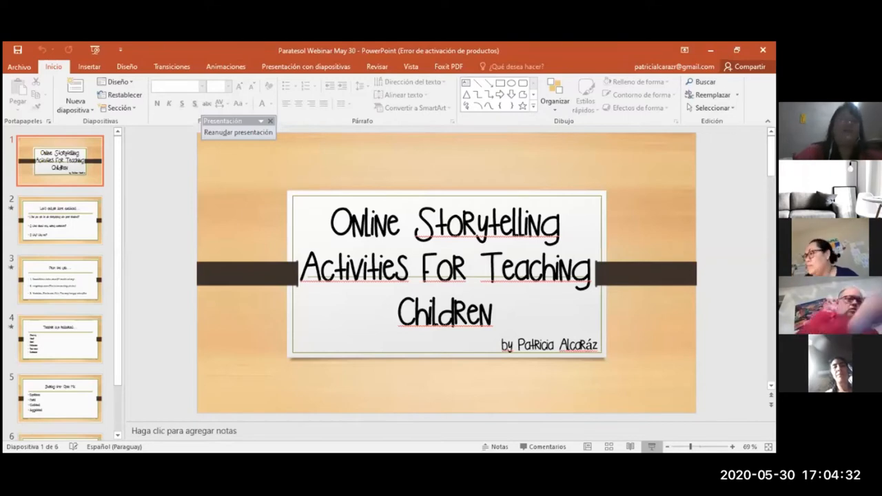
Start the storytelling deck full-screen from the current slide
{"action": "left_click", "coordinate": [237, 133]}
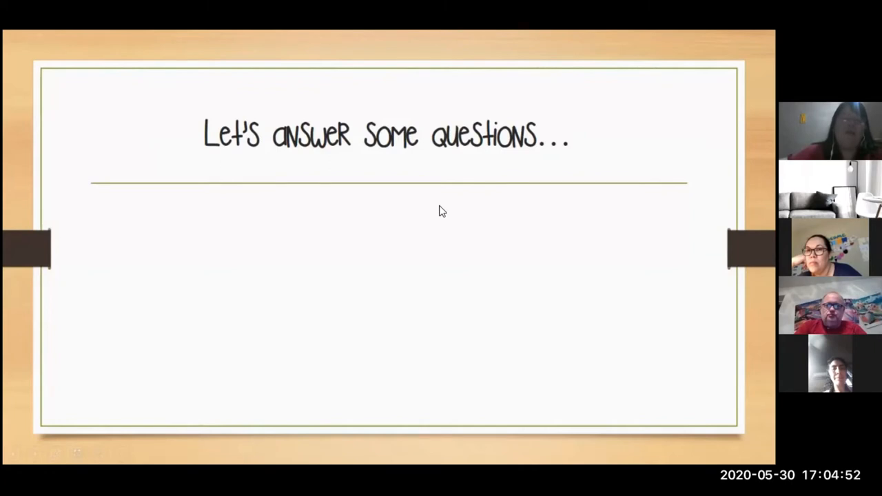
{"action": "mouse_move", "coordinate": [456, 281]}
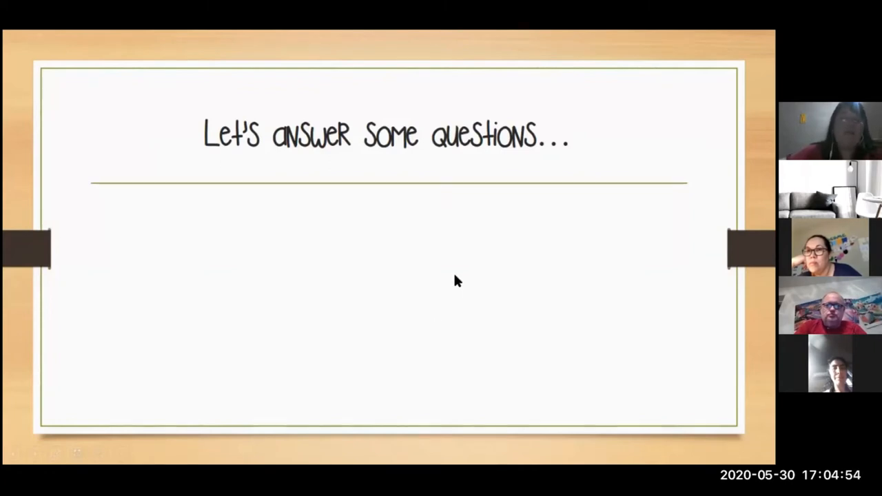
{"action": "mouse_move", "coordinate": [514, 229]}
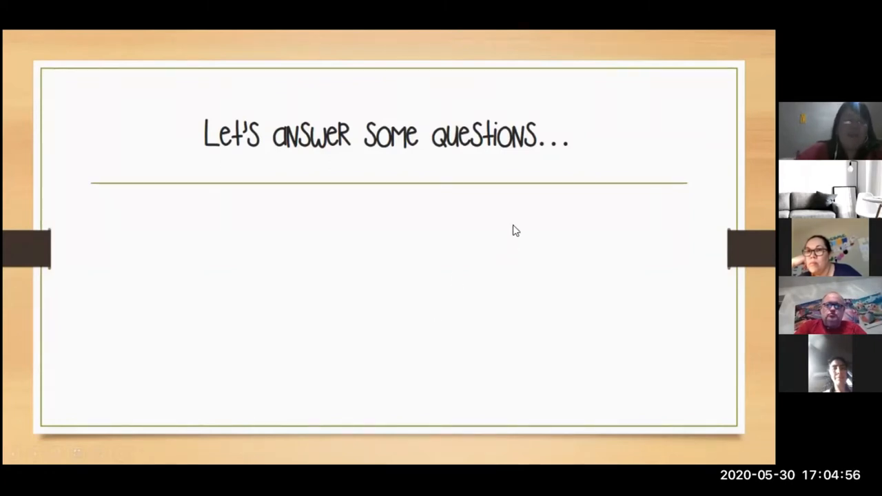
Advance the slideshow to reveal both storytelling questions, before and during quarantine
{"action": "left_click", "coordinate": [516, 230]}
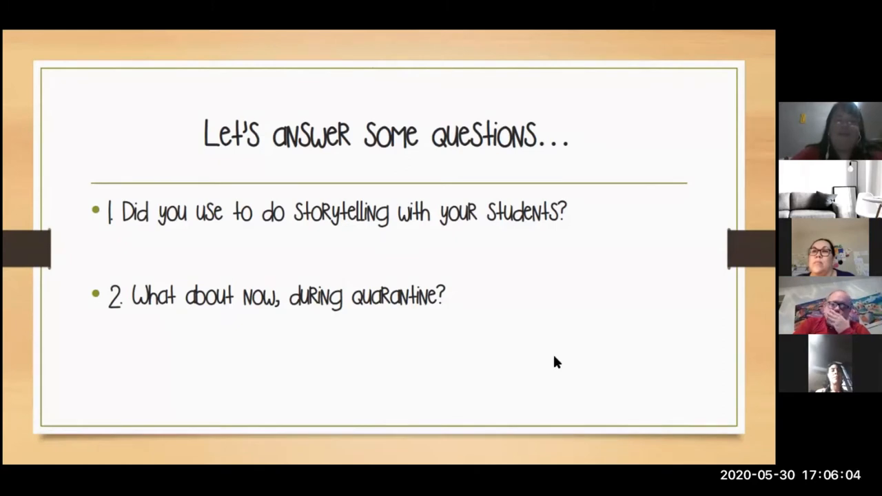
{"action": "mouse_move", "coordinate": [549, 345]}
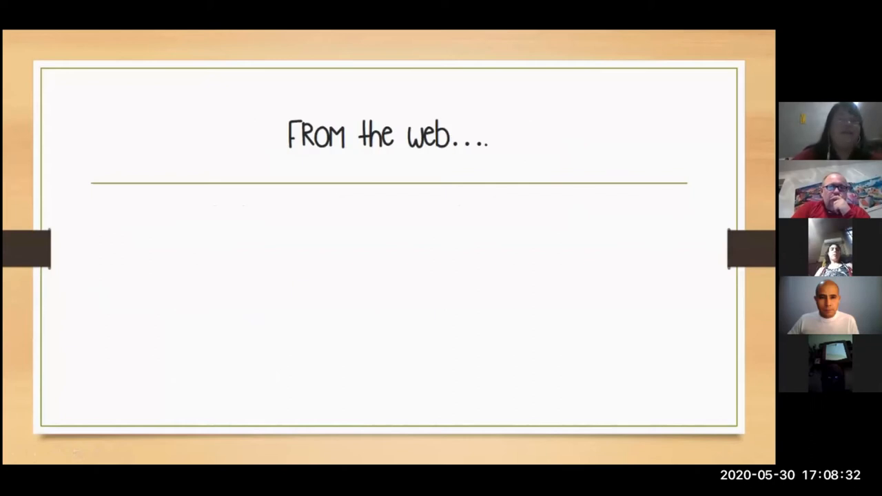
{"action": "mouse_move", "coordinate": [340, 196]}
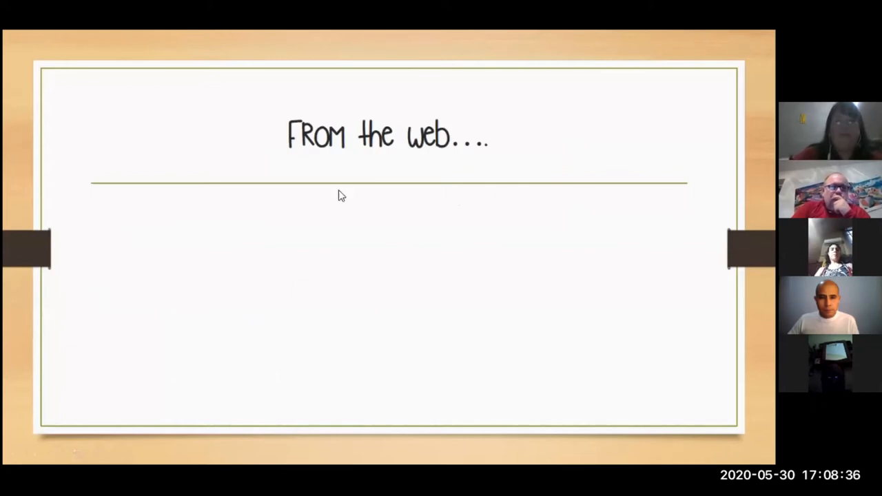
{"action": "mouse_move", "coordinate": [422, 248]}
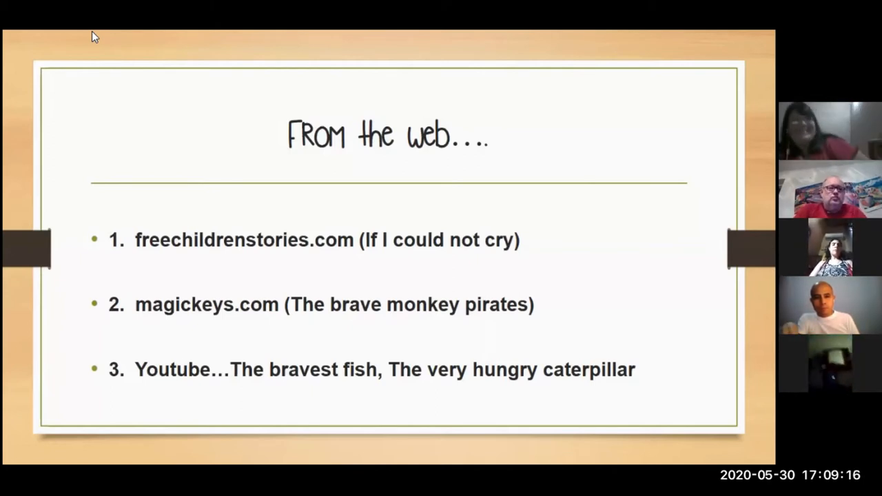
{"action": "key", "text": "Escape"}
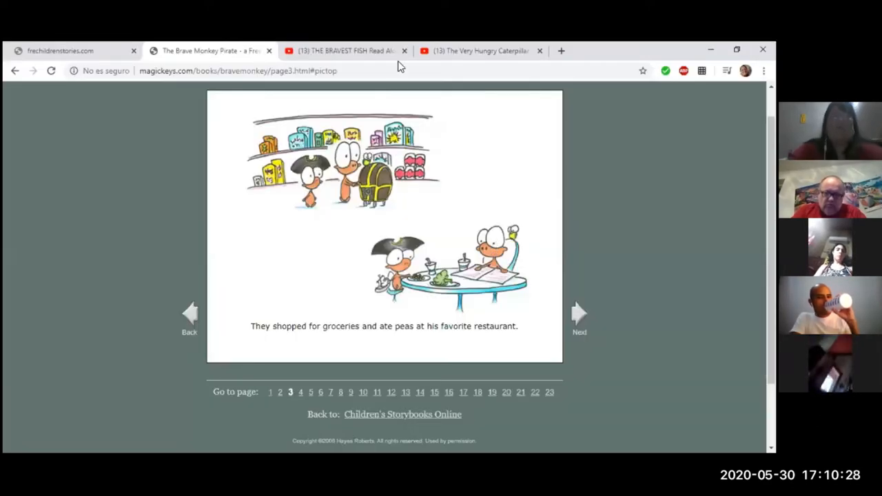
{"action": "mouse_move", "coordinate": [213, 282]}
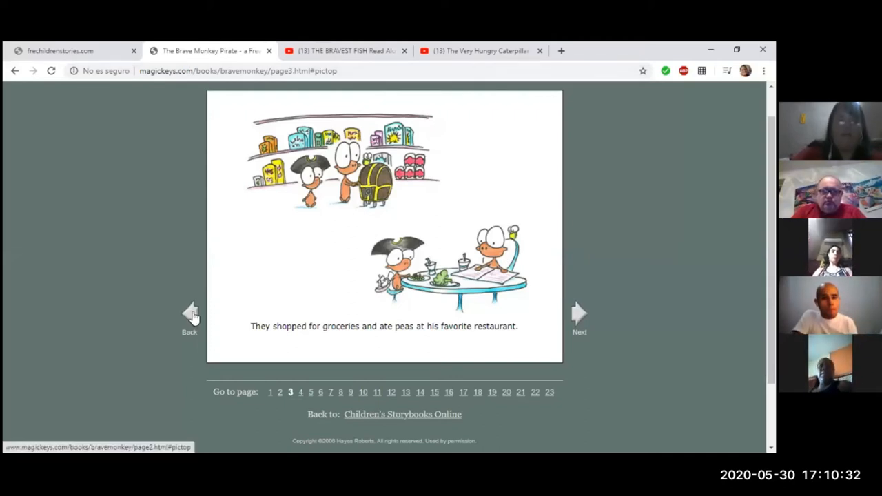
Page The Brave Monkey Pirate back from page 3 to its cover page
{"action": "left_click", "coordinate": [190, 312]}
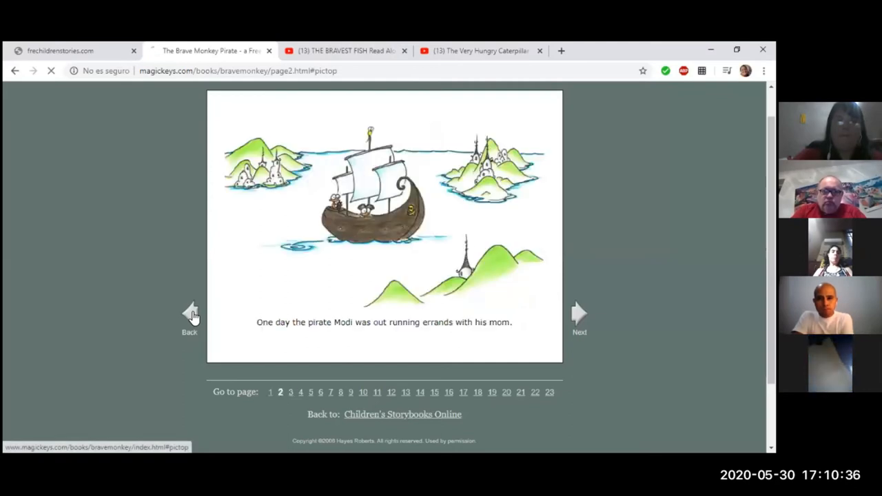
{"action": "left_click", "coordinate": [188, 314]}
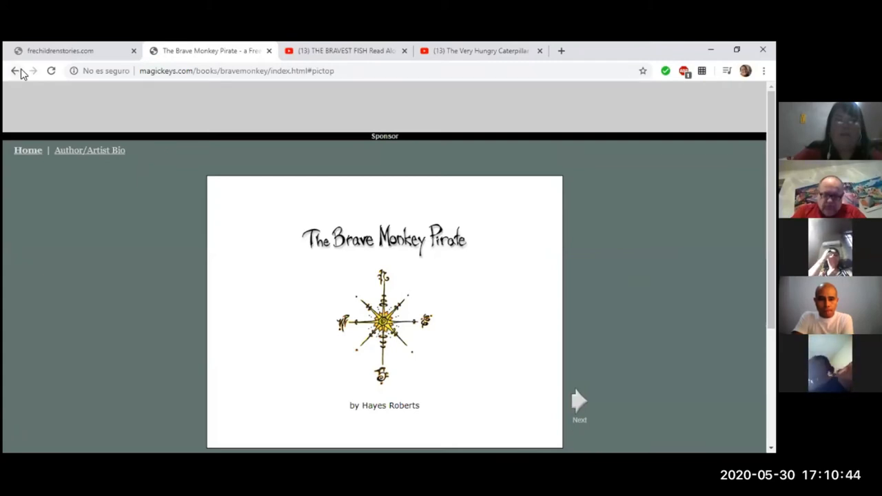
Try the freechildrenstories.com page, which fails with a 'cannot reach this site' error
{"action": "left_click", "coordinate": [579, 402]}
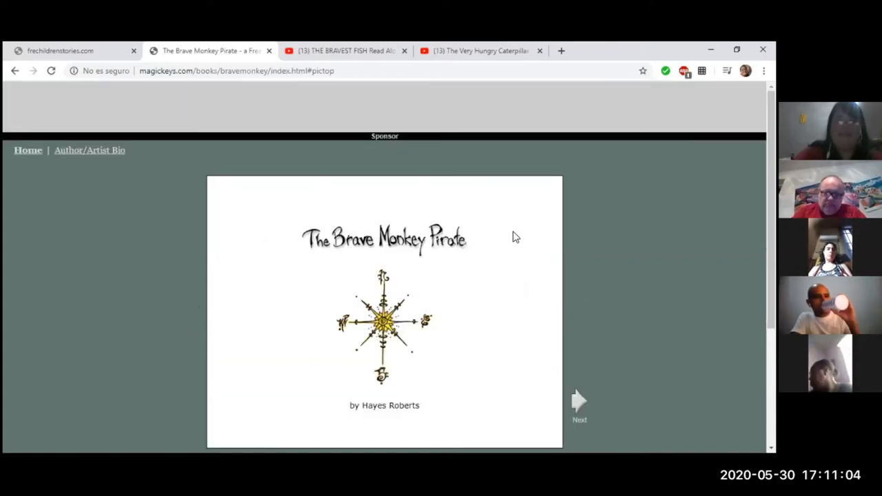
{"action": "mouse_move", "coordinate": [579, 405]}
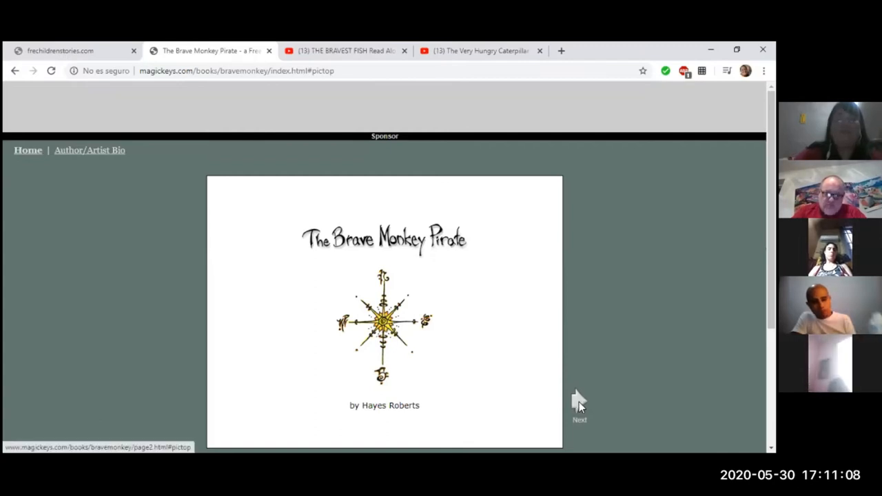
{"action": "mouse_move", "coordinate": [463, 328]}
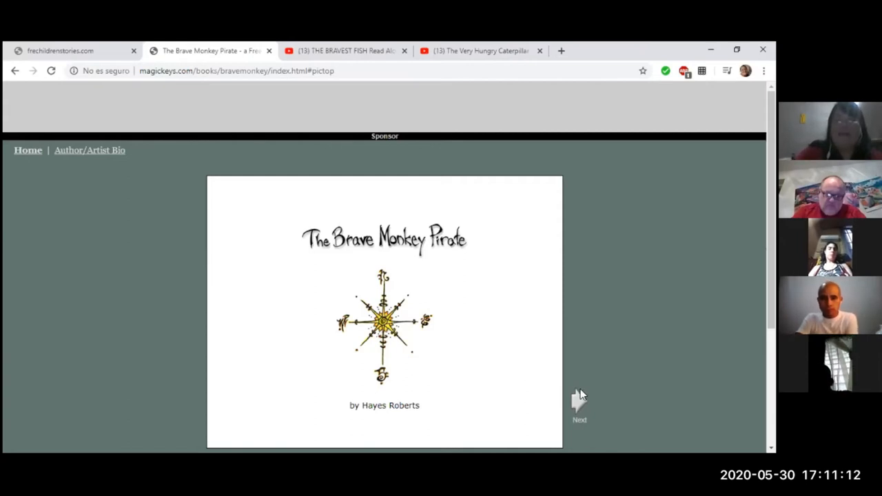
{"action": "mouse_move", "coordinate": [578, 406]}
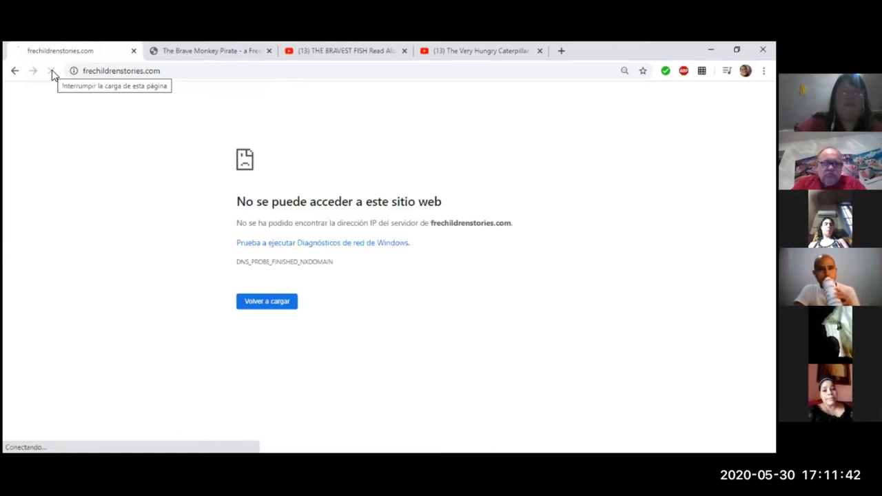
Return to The Brave Monkey Pirate at page 3, then switch to The Bravest Fish video
{"action": "left_click", "coordinate": [206, 49]}
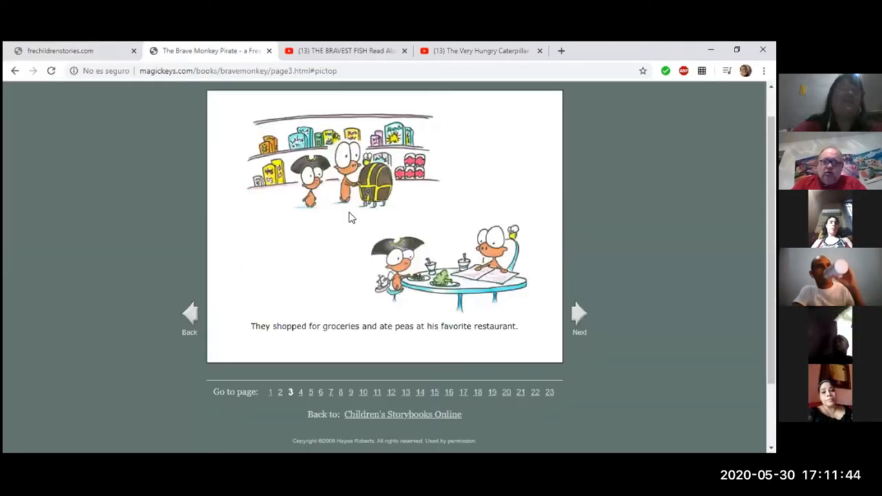
{"action": "mouse_move", "coordinate": [281, 200]}
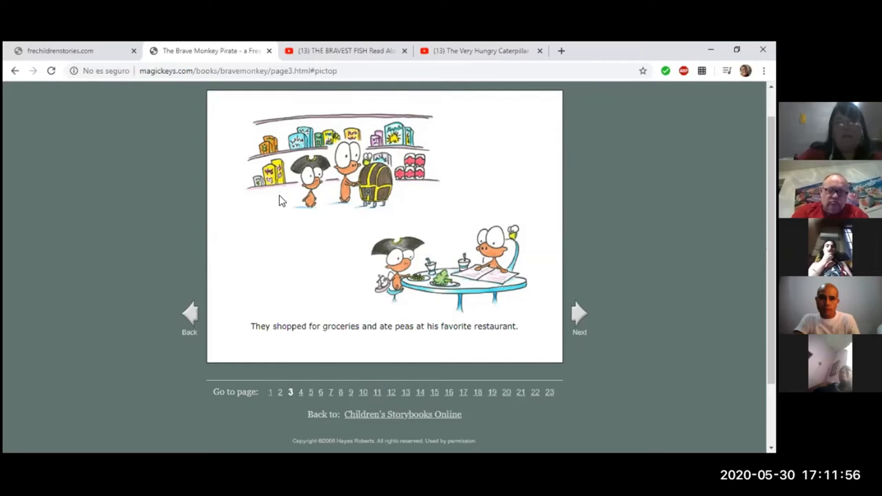
{"action": "left_click", "coordinate": [344, 49]}
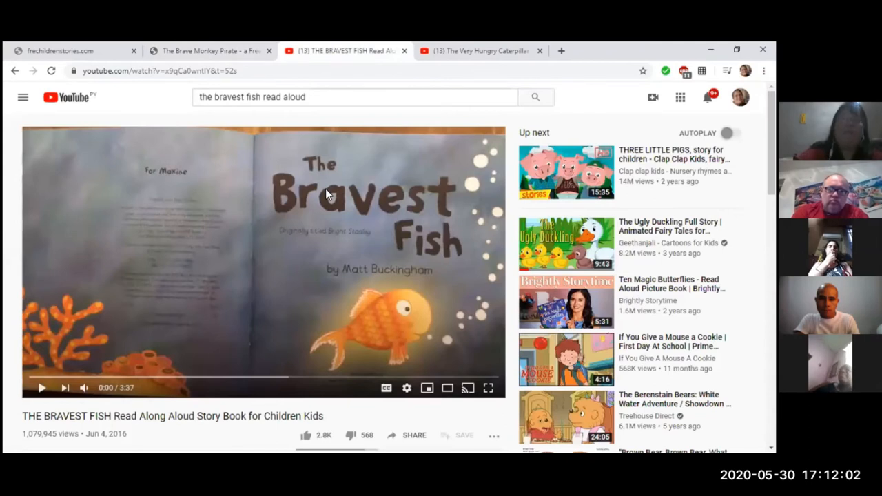
{"action": "mouse_move", "coordinate": [64, 238]}
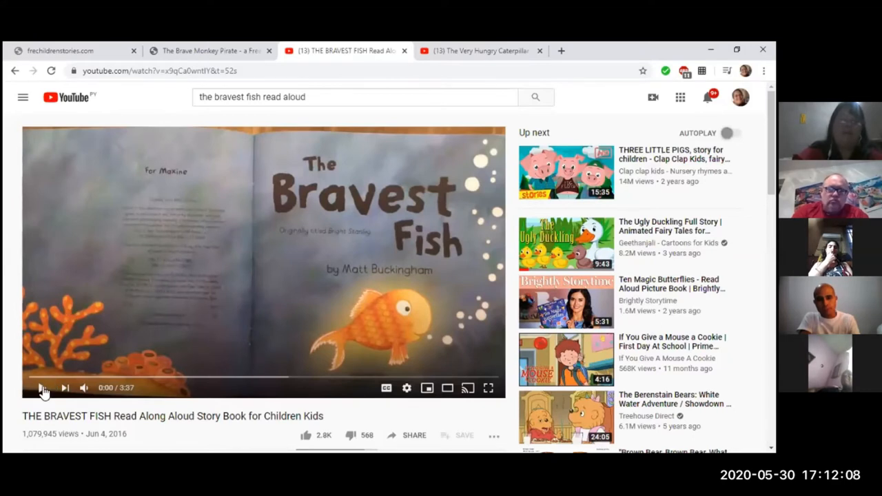
{"action": "mouse_move", "coordinate": [43, 389]}
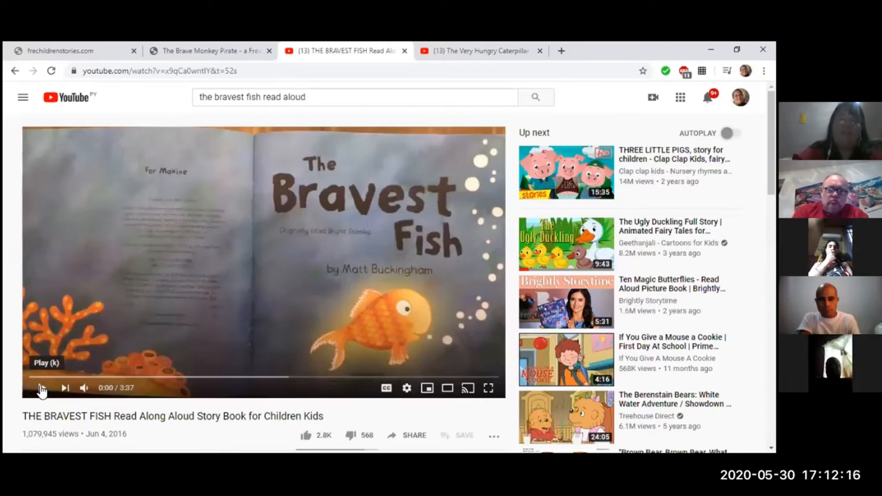
Play The Bravest Fish read-aloud video past the title page into Stanley's first spread
{"action": "left_click", "coordinate": [42, 387]}
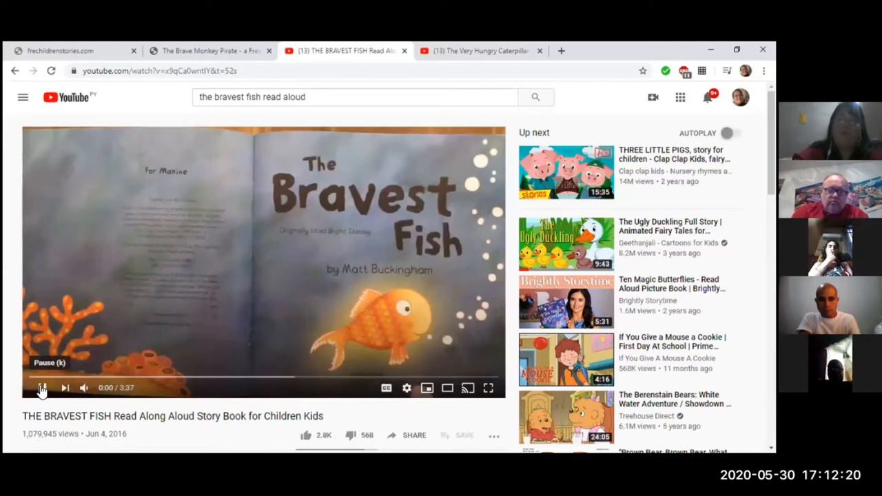
{"action": "left_click", "coordinate": [43, 388]}
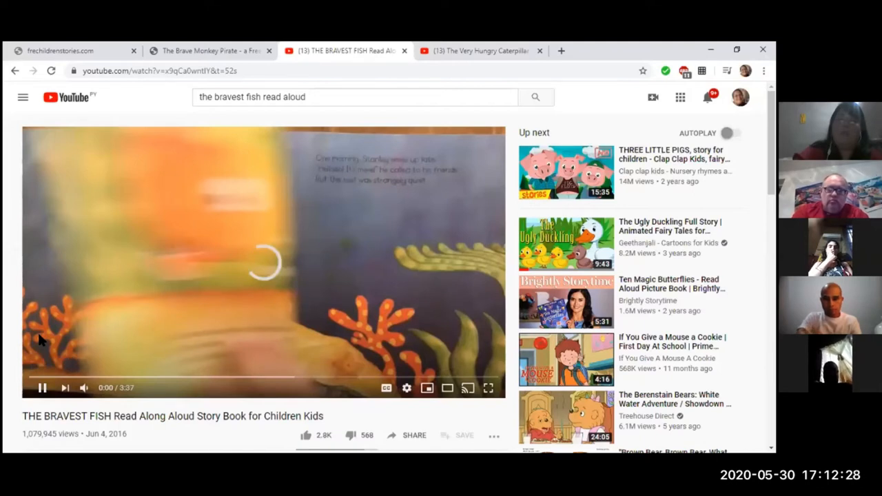
{"action": "mouse_move", "coordinate": [47, 353]}
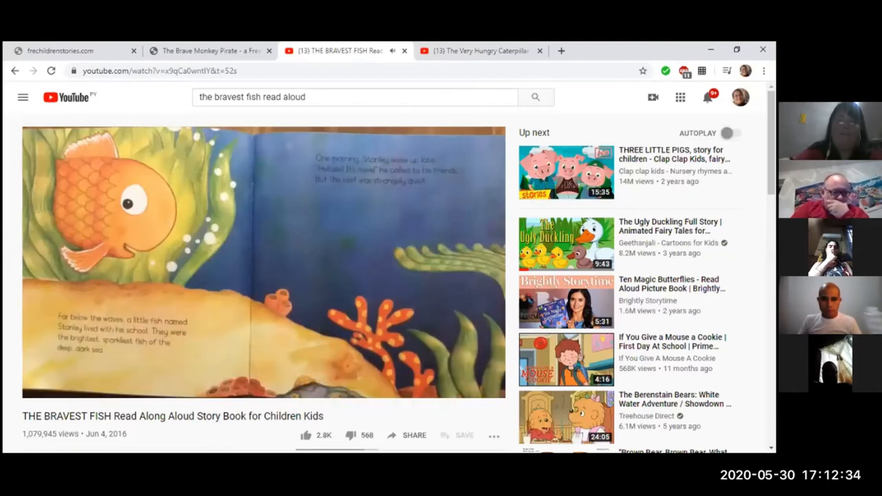
{"action": "mouse_move", "coordinate": [50, 354]}
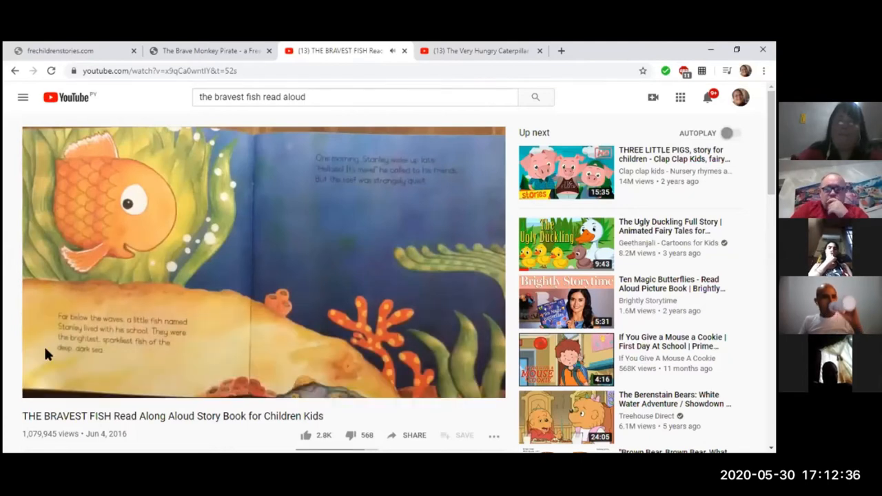
{"action": "left_click", "coordinate": [262, 262]}
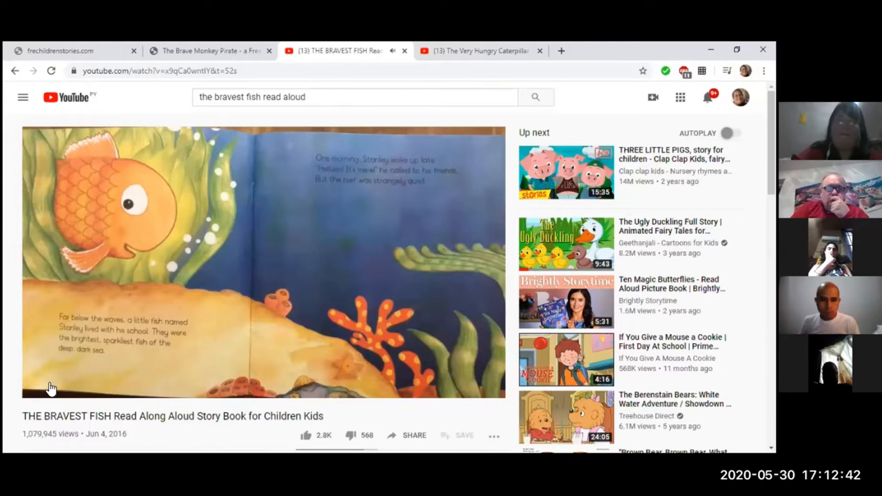
{"action": "left_click", "coordinate": [42, 388]}
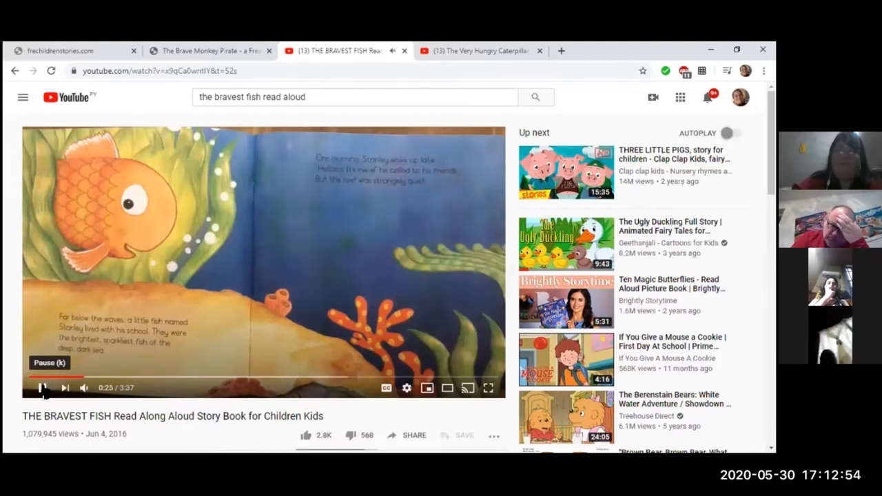
Switch to The Very Hungry Caterpillar film, play it from 0:19 and pause at 0:47
{"action": "left_click", "coordinate": [42, 388]}
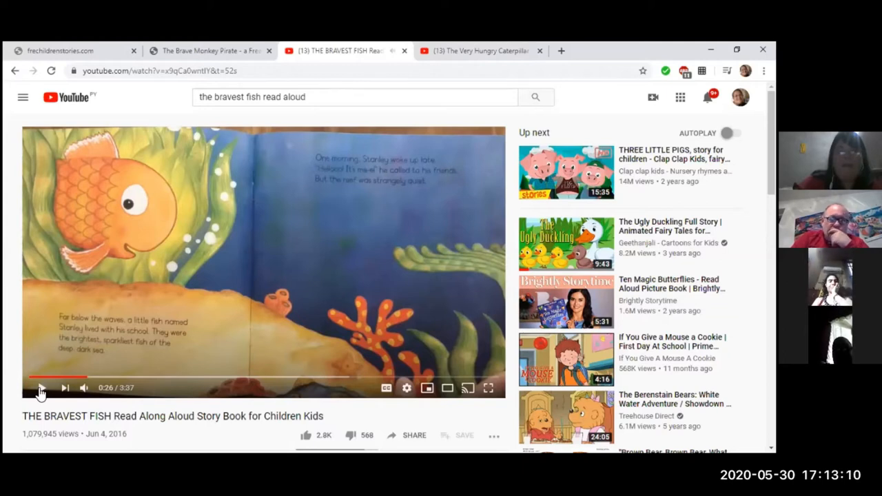
{"action": "left_click", "coordinate": [483, 50]}
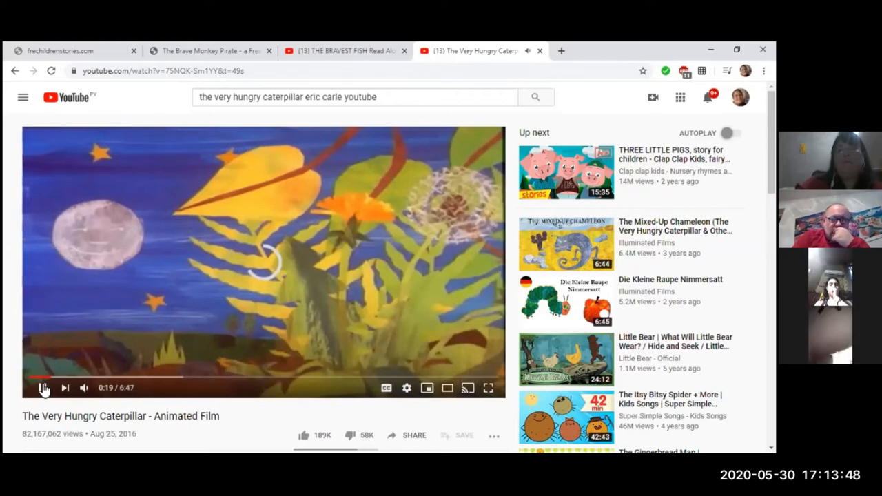
{"action": "left_click", "coordinate": [40, 387]}
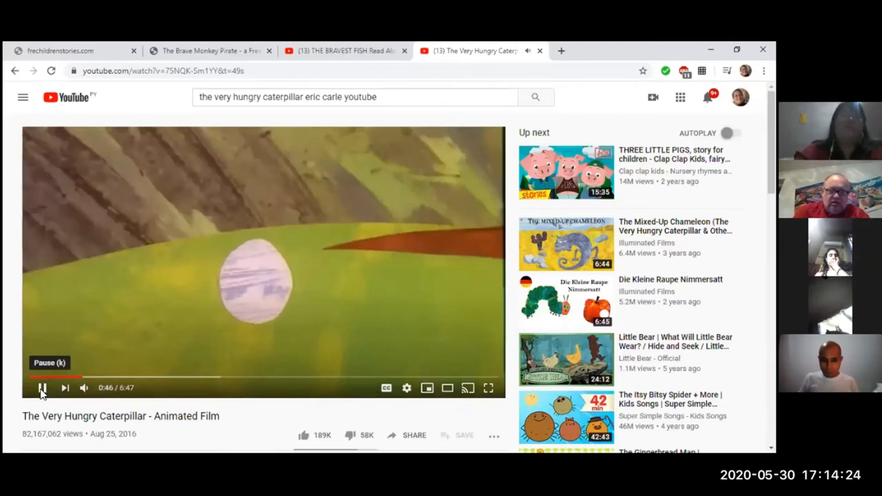
{"action": "left_click", "coordinate": [40, 387]}
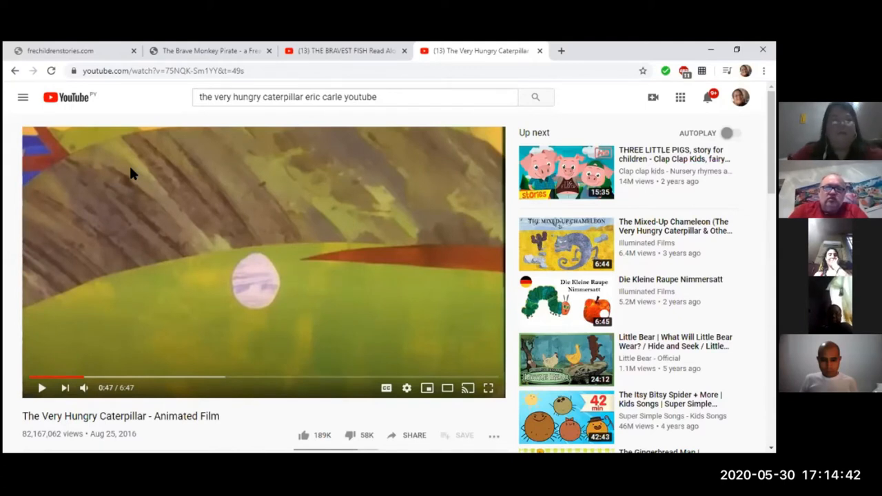
{"action": "mouse_move", "coordinate": [177, 97]}
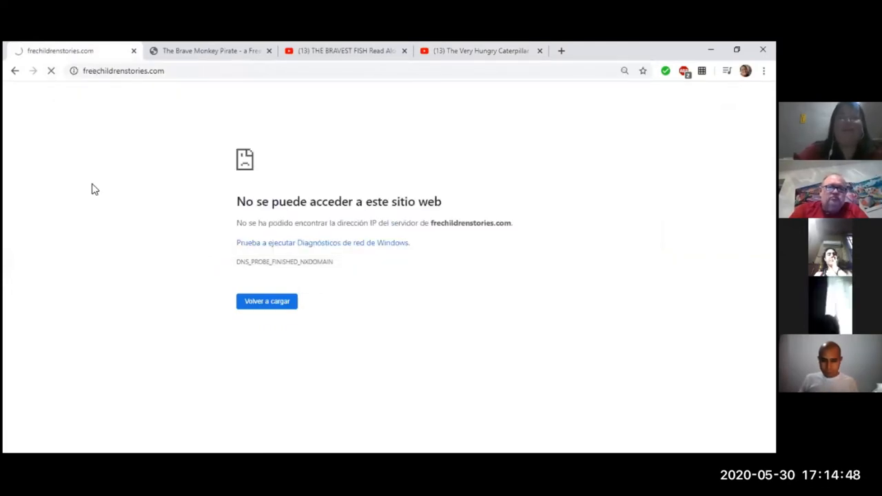
{"action": "mouse_move", "coordinate": [63, 116]}
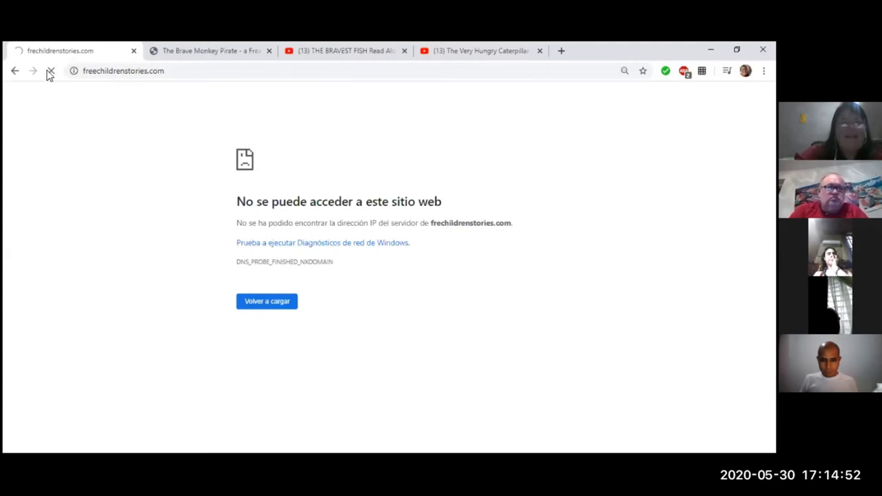
Reload the freechildrenstories.com tab so the Stories for Kids home page loads
{"action": "left_click", "coordinate": [50, 72]}
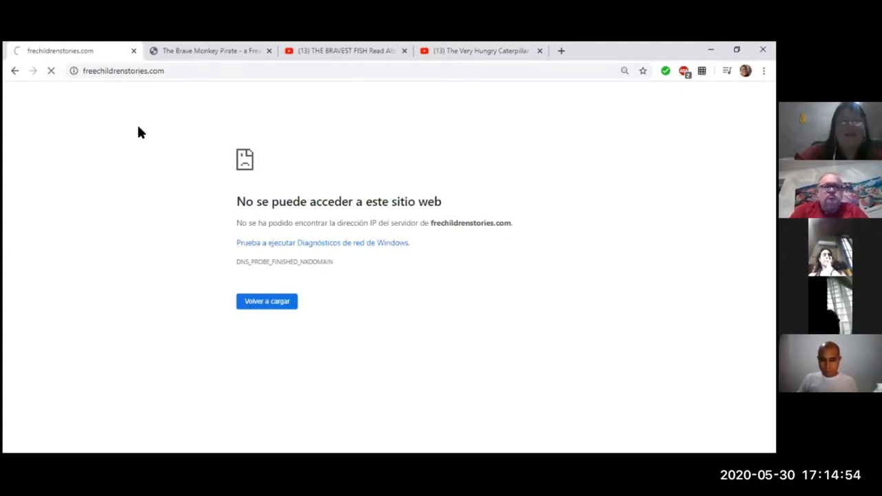
{"action": "left_click", "coordinate": [268, 300]}
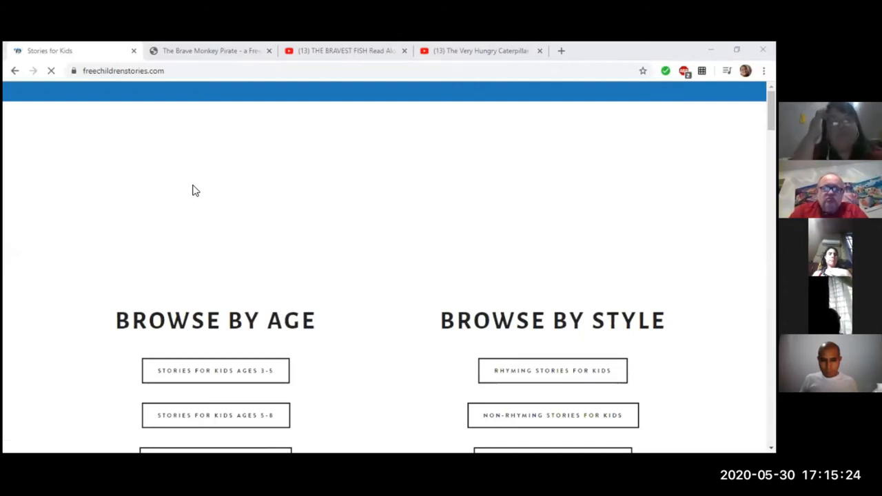
{"action": "mouse_move", "coordinate": [293, 228]}
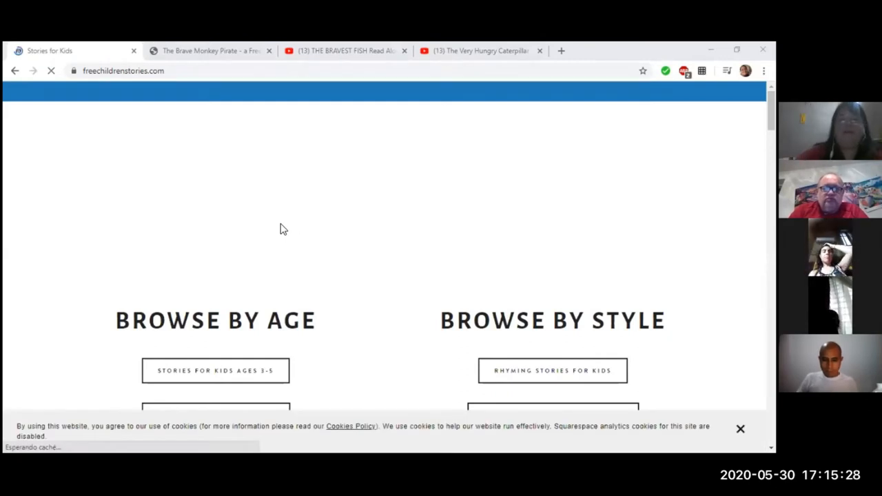
Choose 'Stories for Kids Ages 5-8' under Browse by Age, retrying until the page loads
{"action": "scroll", "scroll_direction": "down", "scroll_amount": 3}
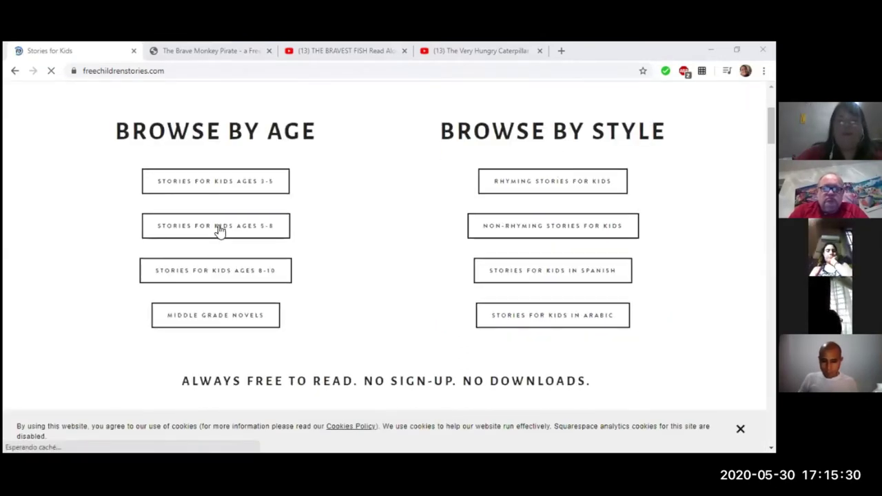
{"action": "left_click", "coordinate": [215, 226]}
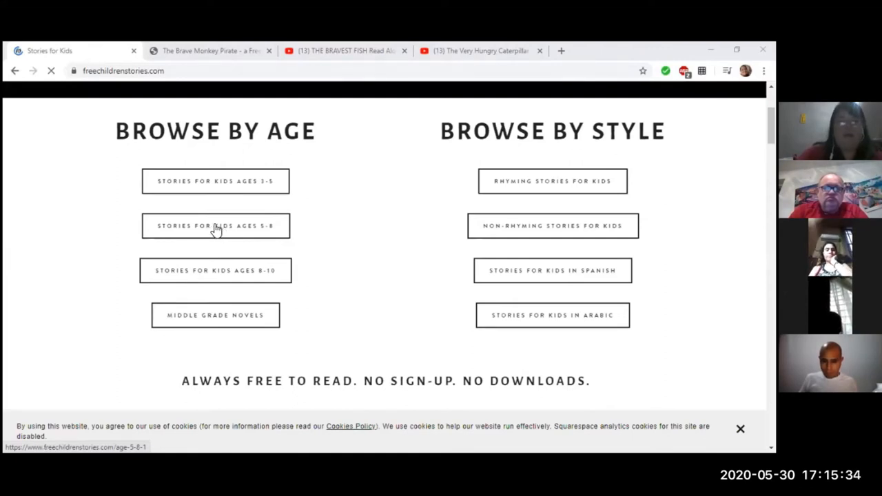
{"action": "left_click", "coordinate": [215, 226]}
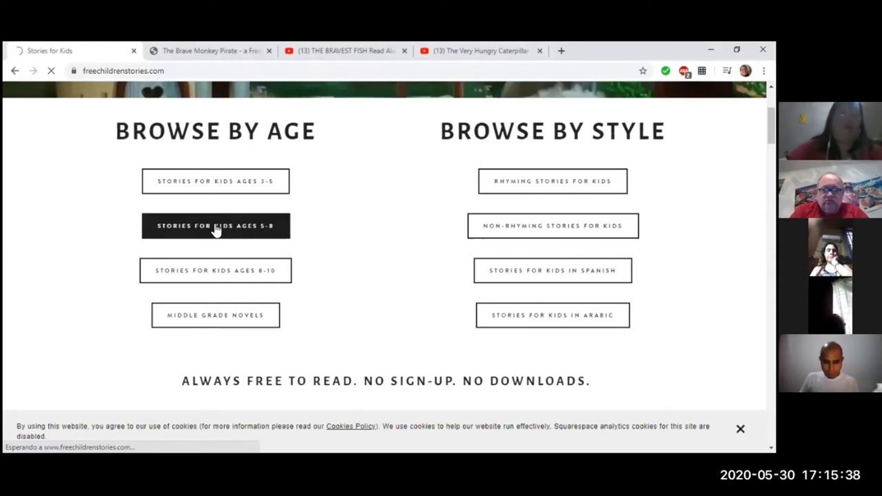
{"action": "left_click", "coordinate": [215, 226]}
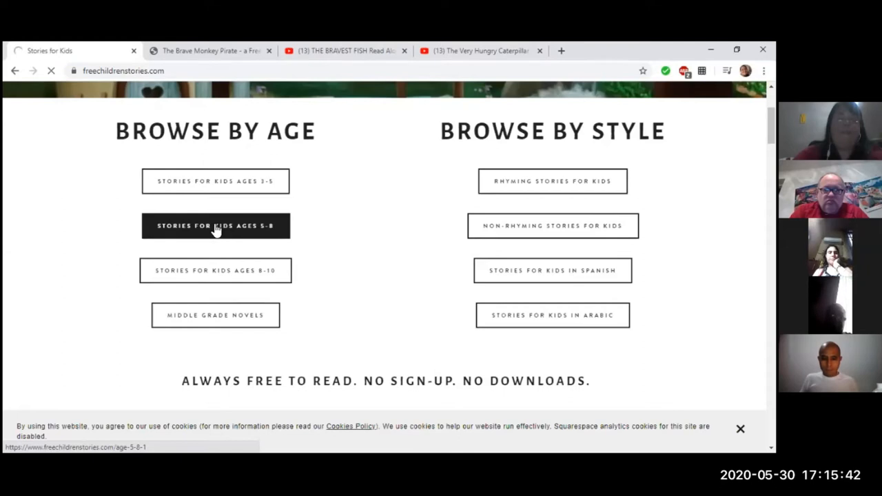
{"action": "left_click", "coordinate": [215, 226]}
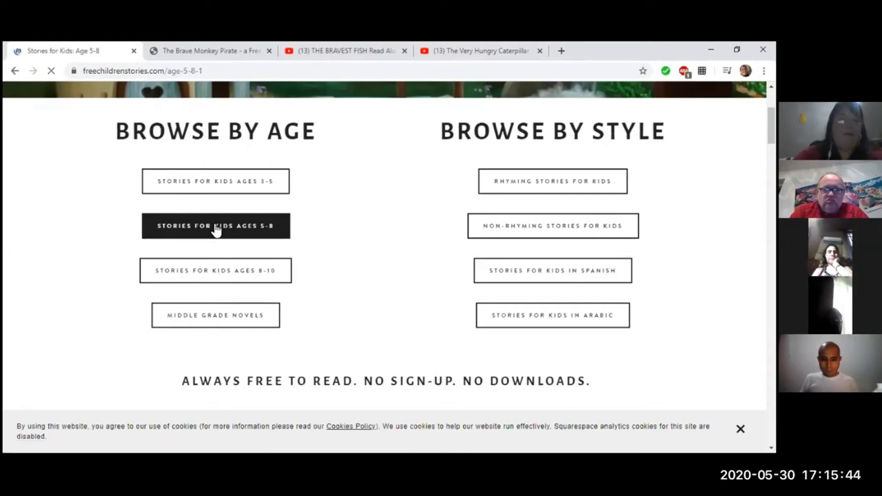
{"action": "left_click", "coordinate": [215, 226]}
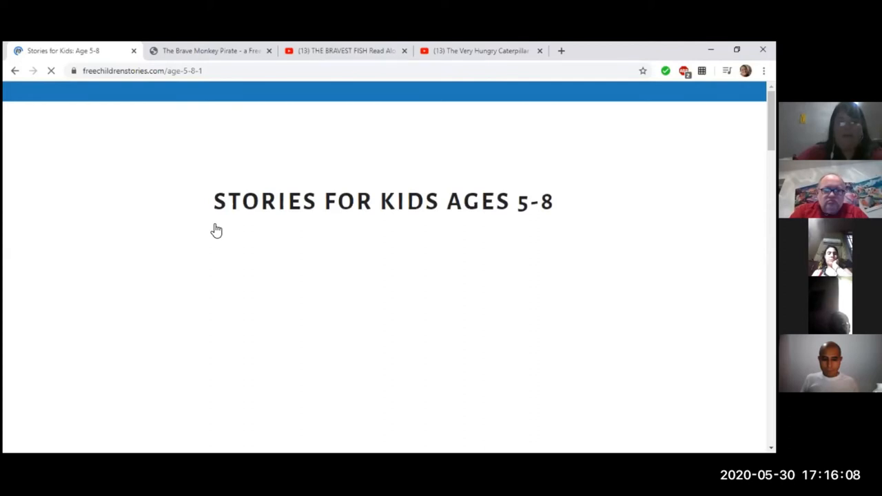
{"action": "mouse_move", "coordinate": [314, 291]}
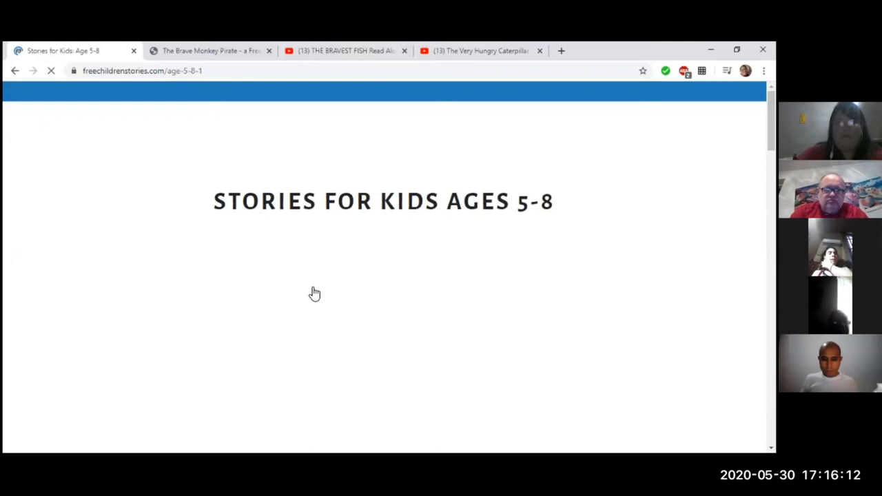
Scroll the ages 5-8 book covers and open 'If I Could Not Cry' by Daniel Errico
{"action": "scroll", "scroll_direction": "down", "scroll_amount": 3}
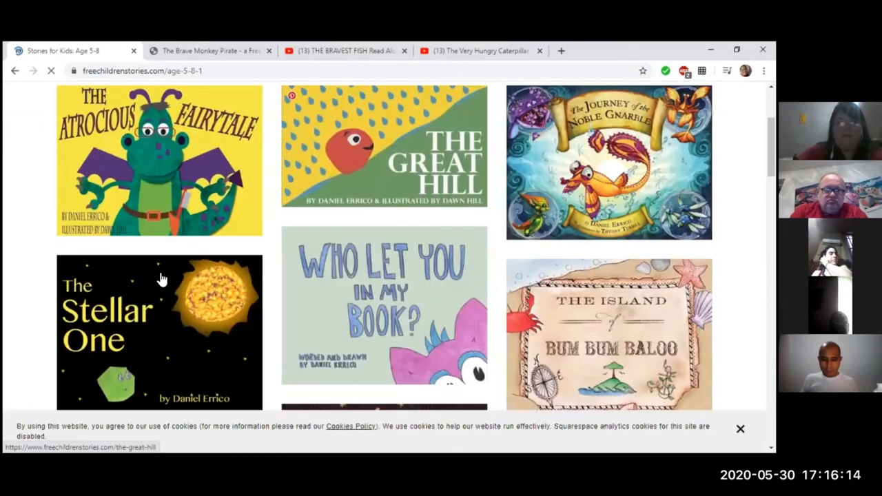
{"action": "scroll", "scroll_direction": "down", "scroll_amount": 3}
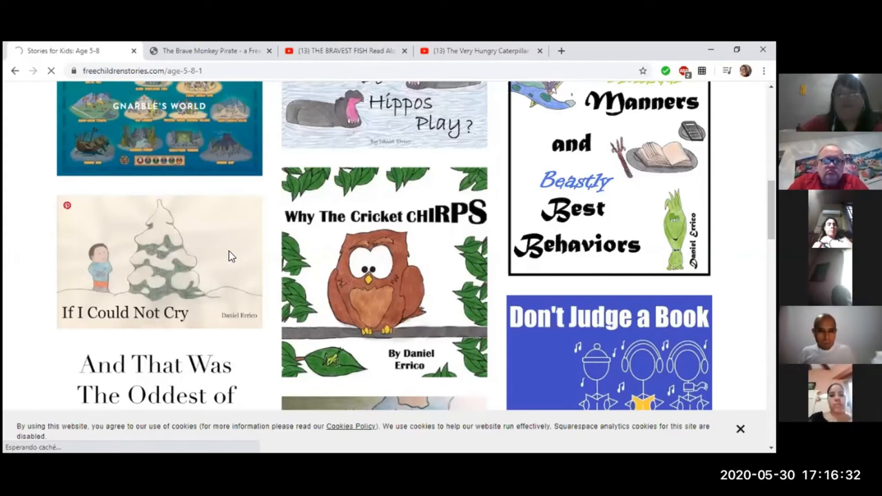
{"action": "left_click", "coordinate": [160, 259]}
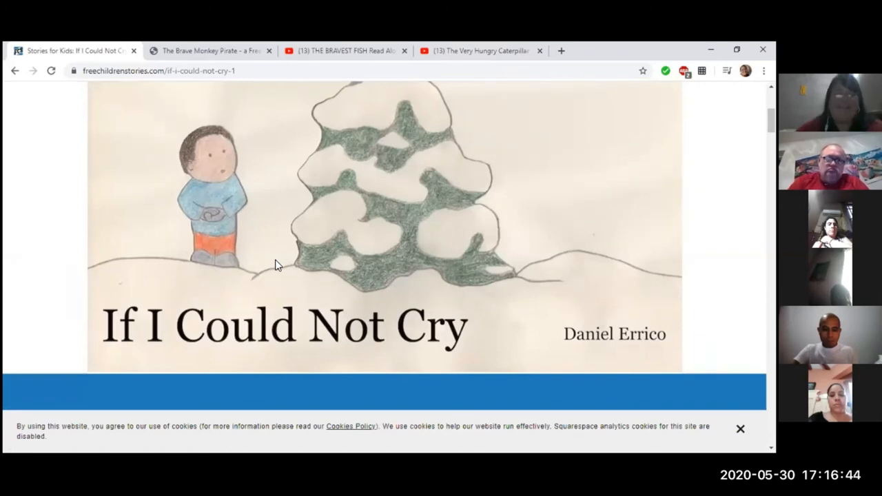
{"action": "mouse_move", "coordinate": [270, 243]}
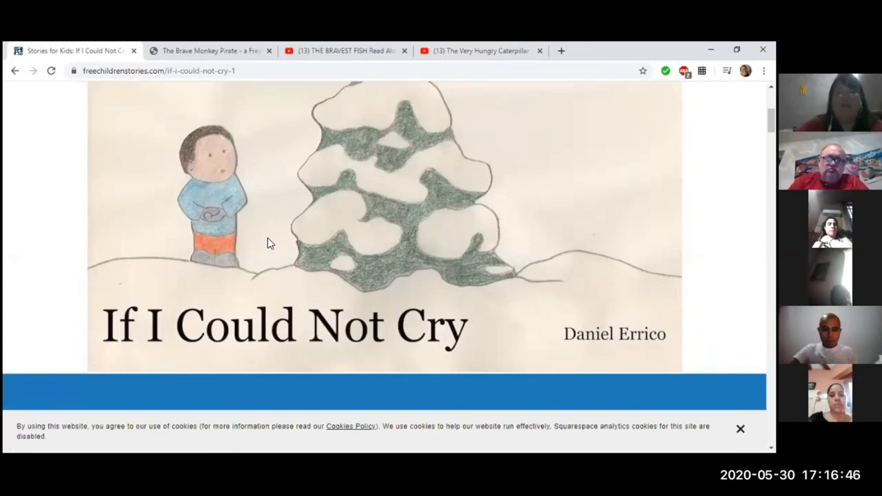
Scroll through the If I Could Not Cry story to read its opening pages about the snowy tree
{"action": "scroll", "scroll_direction": "down", "scroll_amount": 3}
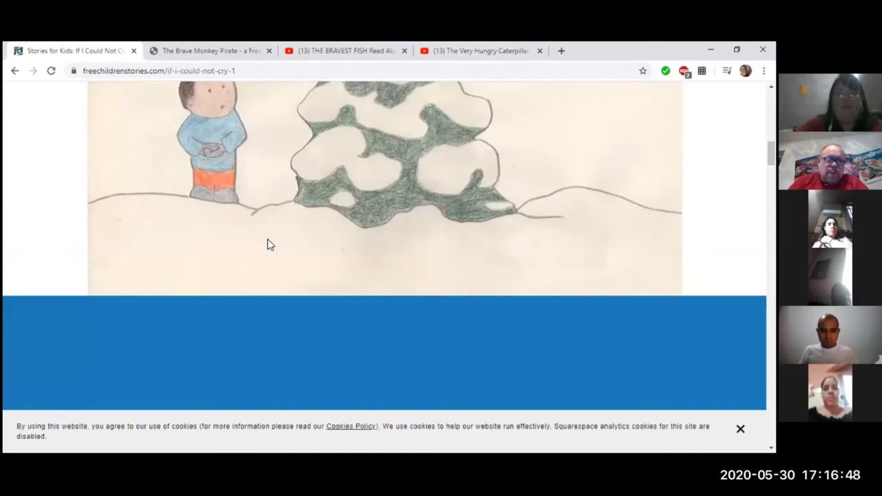
{"action": "scroll", "scroll_direction": "up", "scroll_amount": 3}
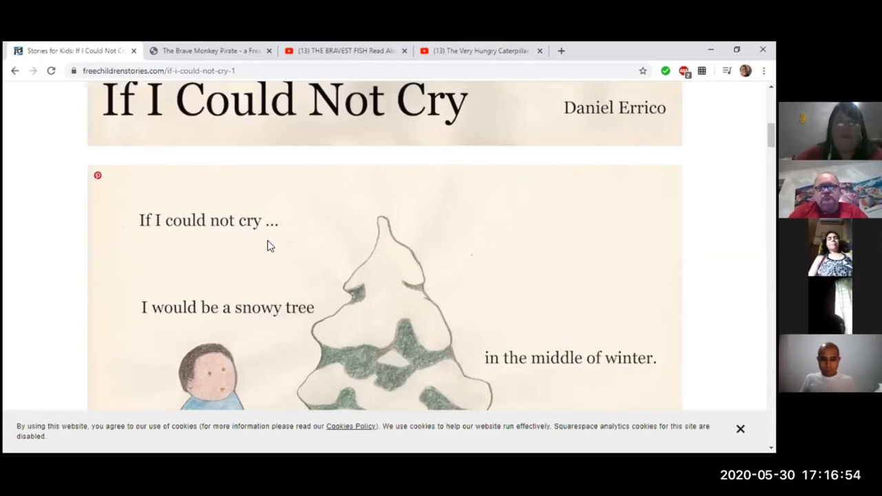
{"action": "scroll", "scroll_direction": "down", "scroll_amount": 3}
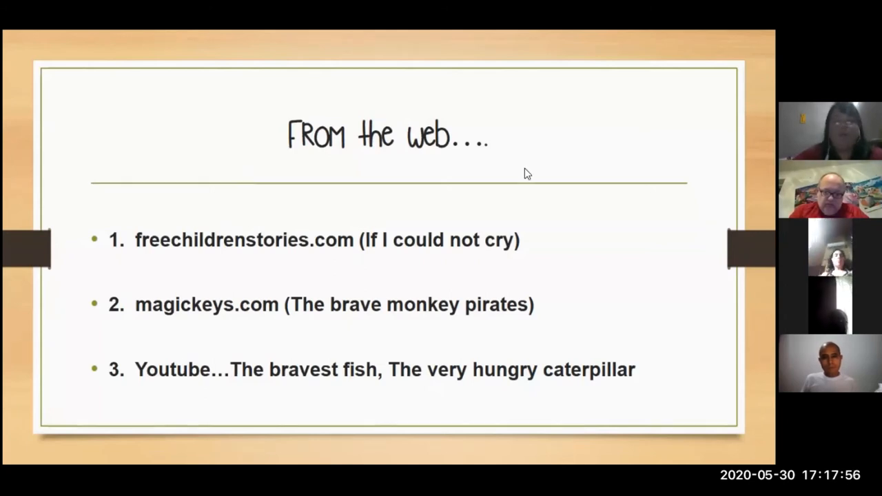
{"action": "mouse_move", "coordinate": [552, 186]}
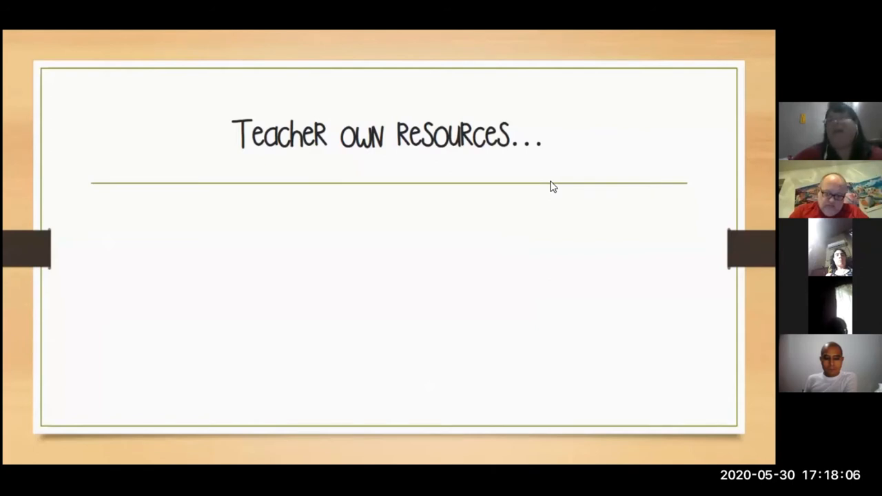
{"action": "mouse_move", "coordinate": [222, 285]}
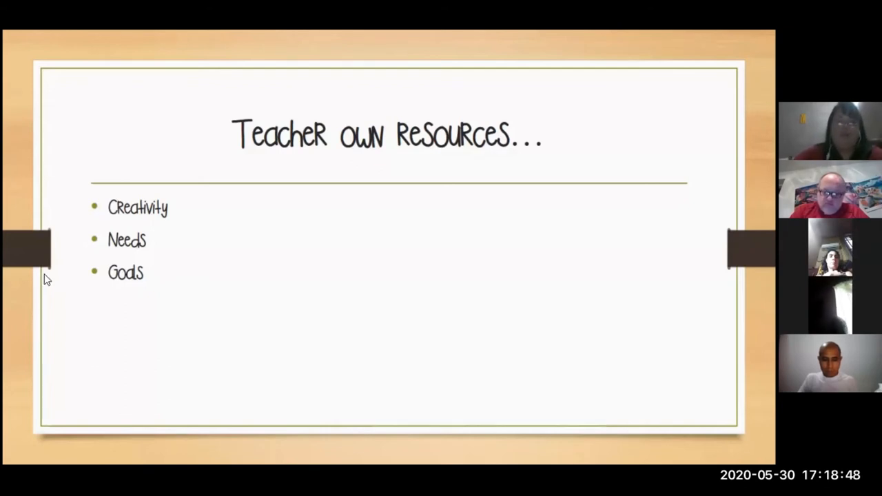
{"action": "mouse_move", "coordinate": [609, 234]}
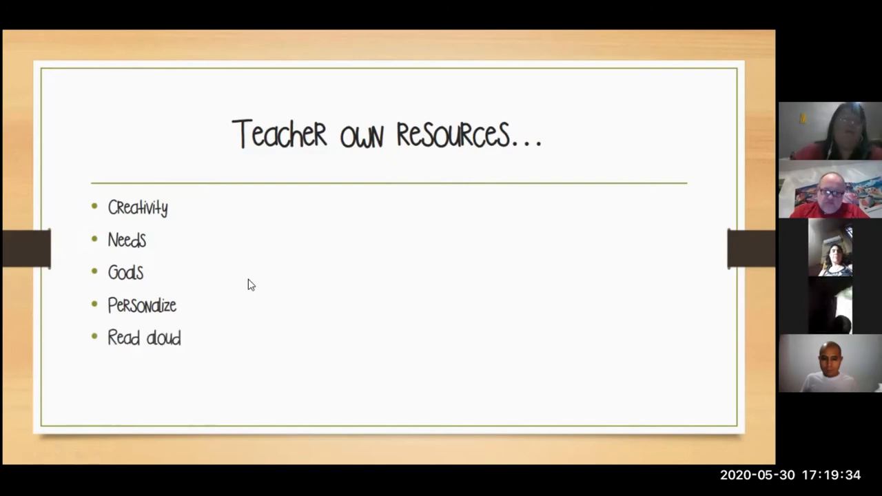
{"action": "mouse_move", "coordinate": [301, 262]}
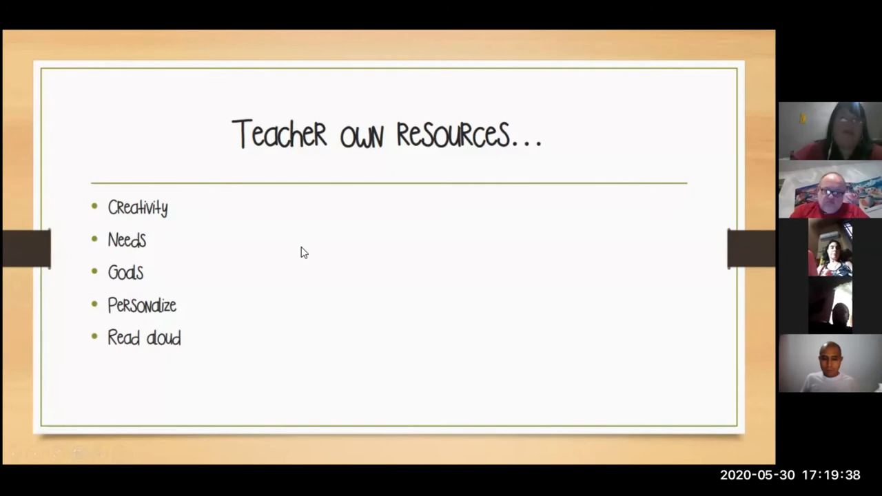
{"action": "mouse_move", "coordinate": [331, 258]}
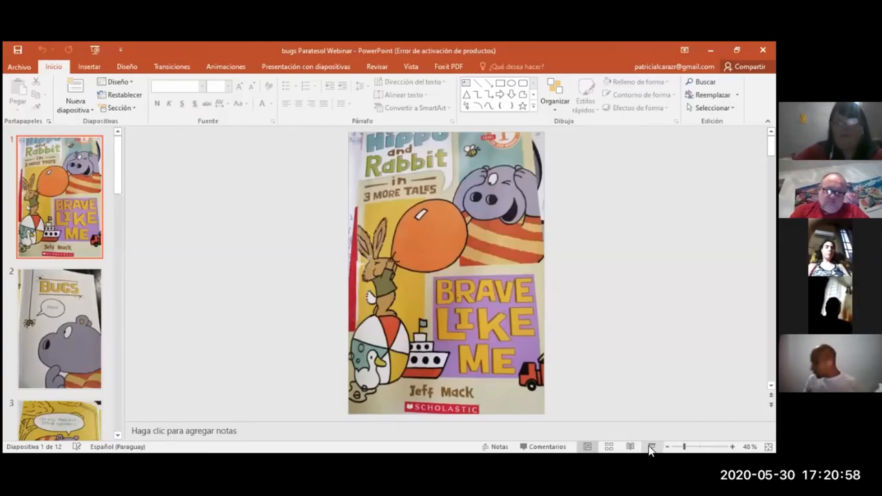
Start the Brave Like Me picture-book deck as a full-screen slideshow from slide 1
{"action": "left_click", "coordinate": [651, 447]}
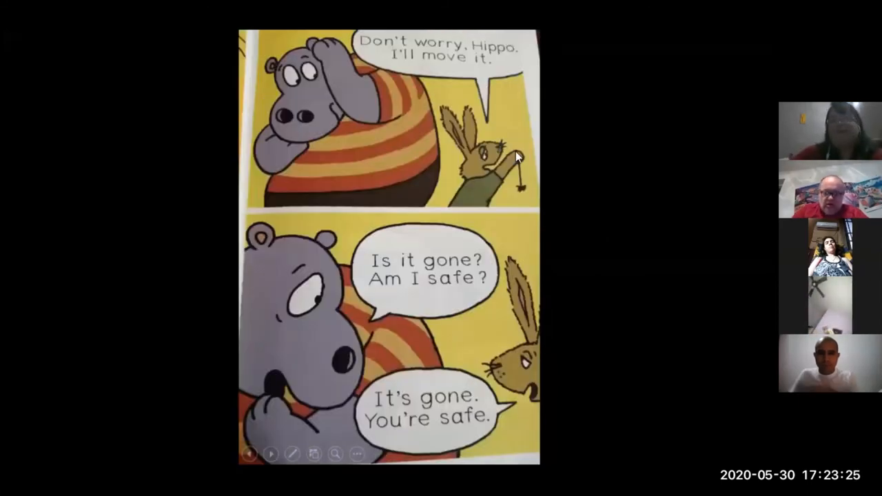
{"action": "mouse_move", "coordinate": [513, 165]}
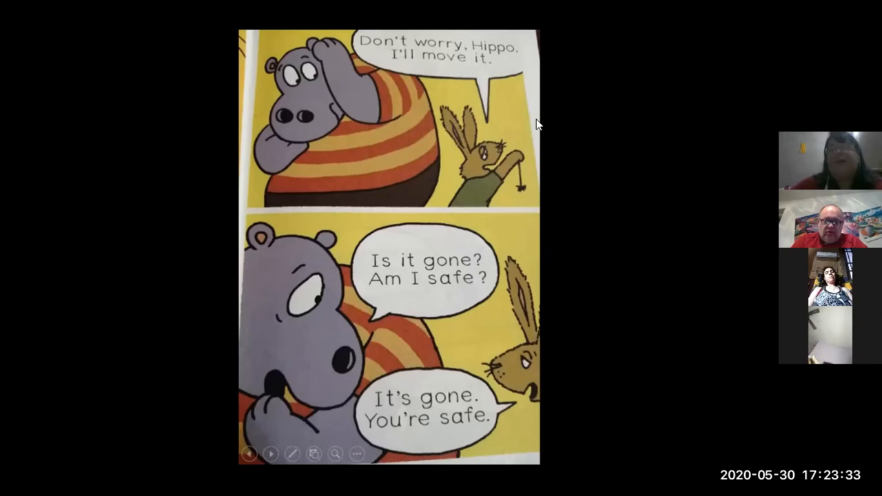
{"action": "mouse_move", "coordinate": [504, 146]}
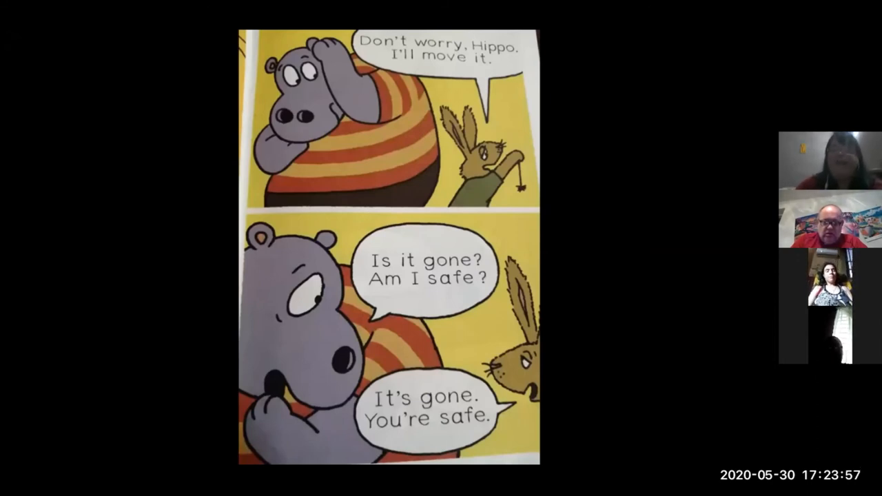
{"action": "mouse_move", "coordinate": [615, 253]}
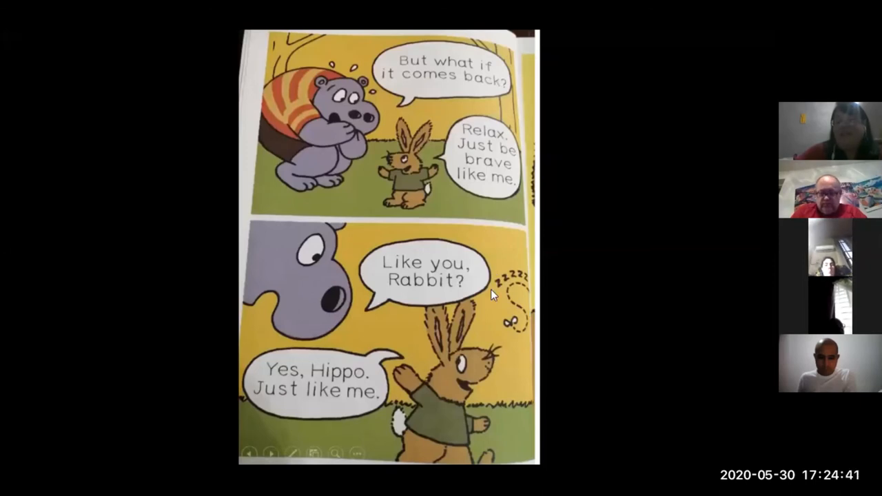
{"action": "mouse_move", "coordinate": [553, 249]}
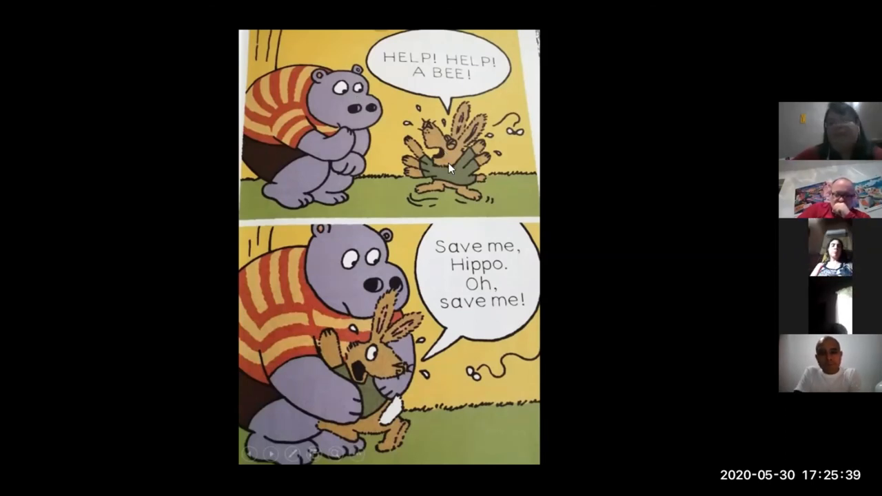
{"action": "mouse_move", "coordinate": [456, 232]}
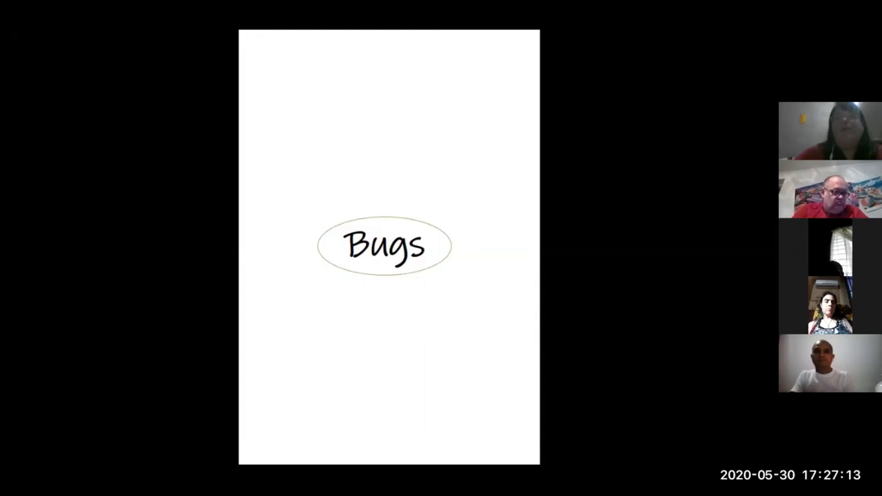
{"action": "mouse_move", "coordinate": [443, 145]}
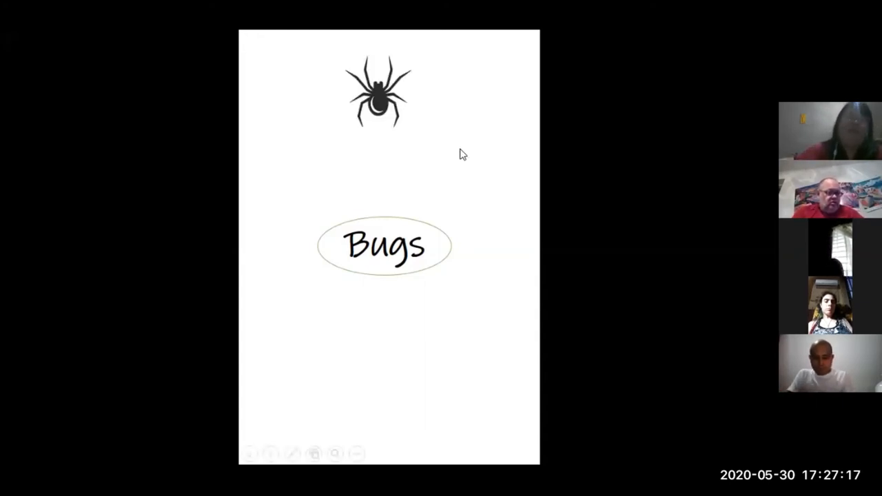
{"action": "mouse_move", "coordinate": [388, 185]}
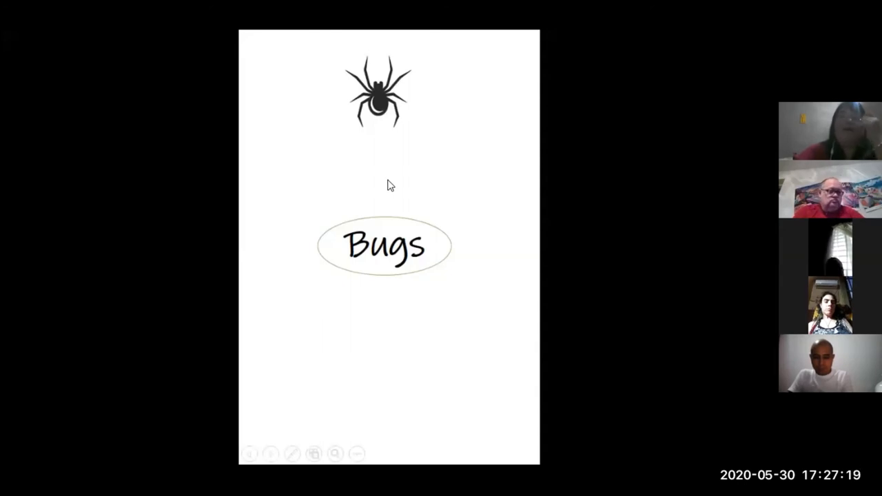
{"action": "mouse_move", "coordinate": [386, 168]}
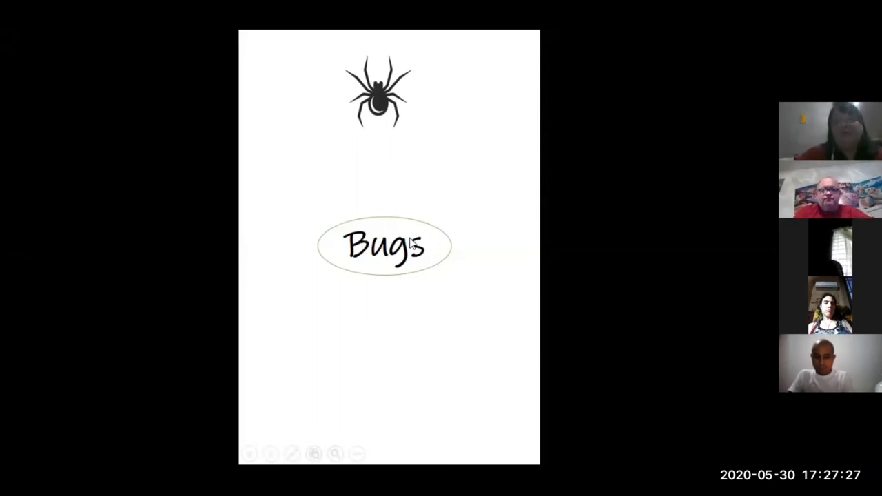
{"action": "mouse_move", "coordinate": [402, 193]}
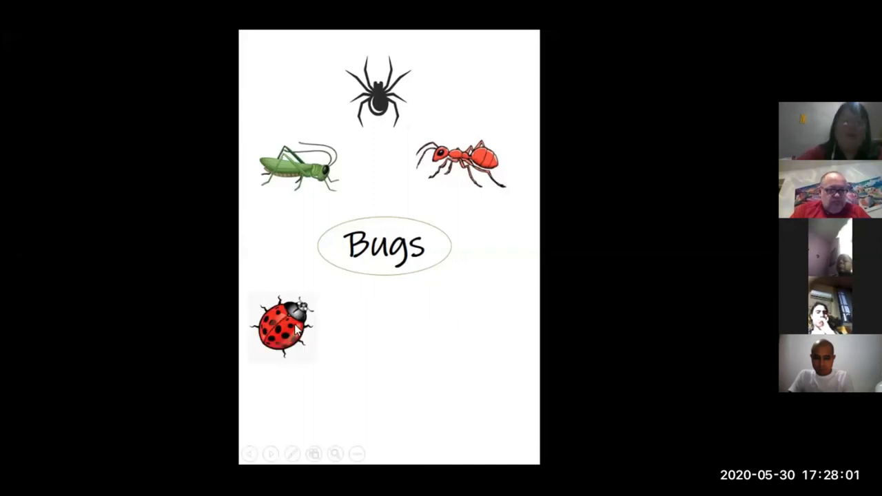
{"action": "mouse_move", "coordinate": [384, 295]}
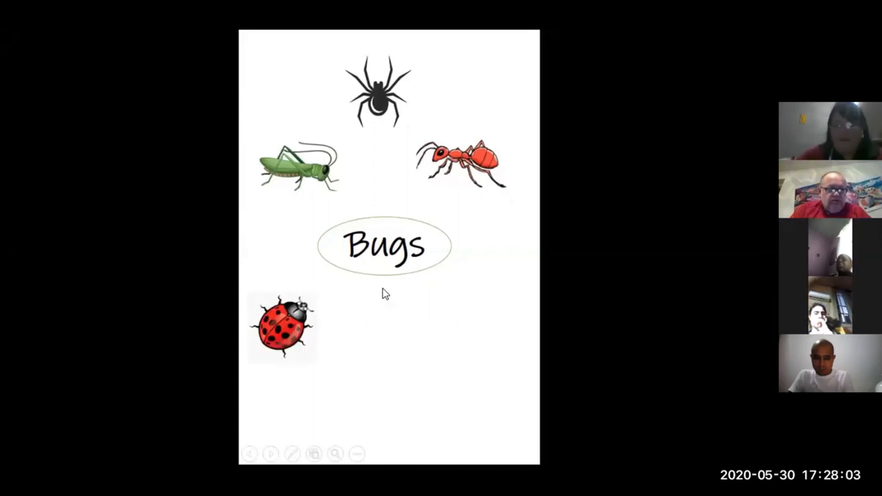
{"action": "mouse_move", "coordinate": [412, 334]}
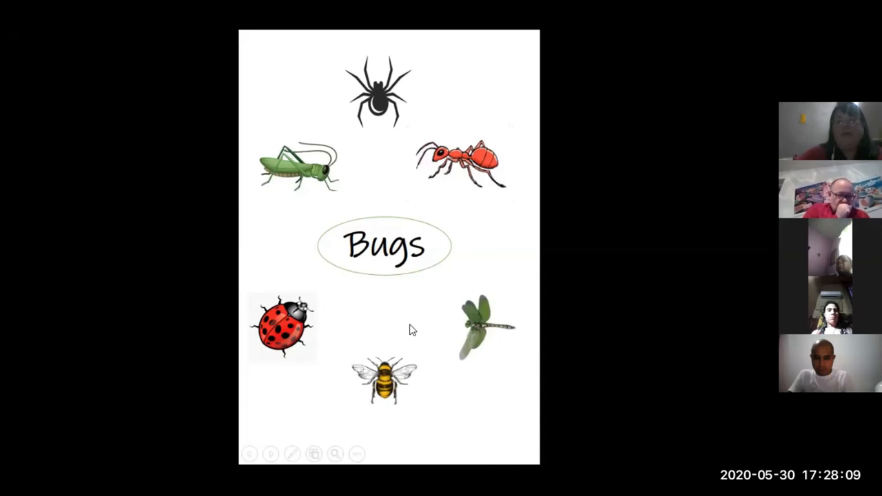
{"action": "mouse_move", "coordinate": [469, 351]}
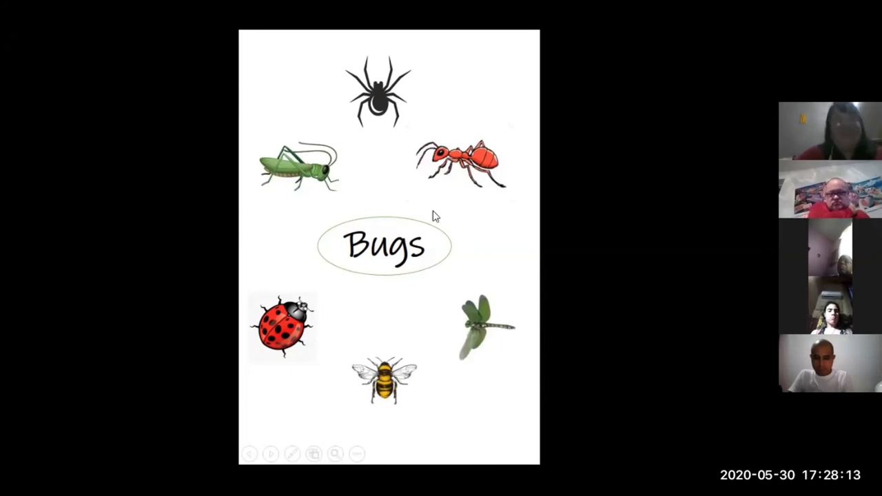
{"action": "mouse_move", "coordinate": [384, 117]}
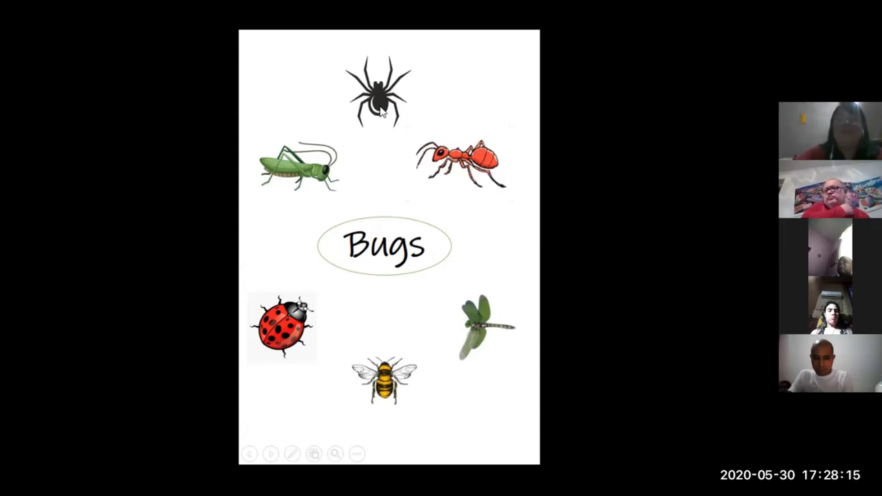
{"action": "mouse_move", "coordinate": [469, 173]}
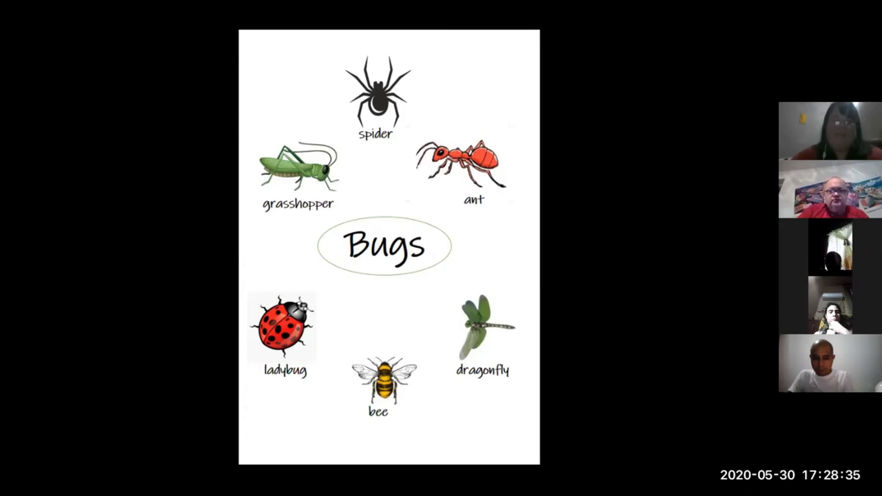
{"action": "mouse_move", "coordinate": [391, 205]}
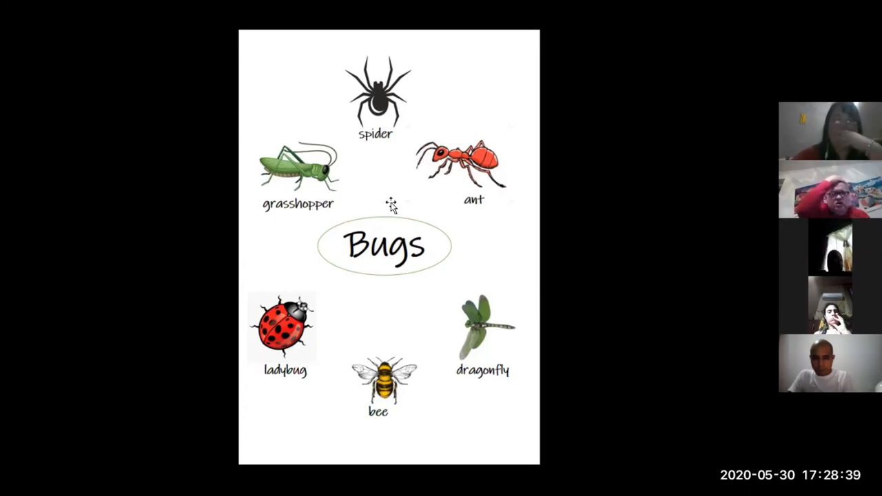
{"action": "mouse_move", "coordinate": [426, 220]}
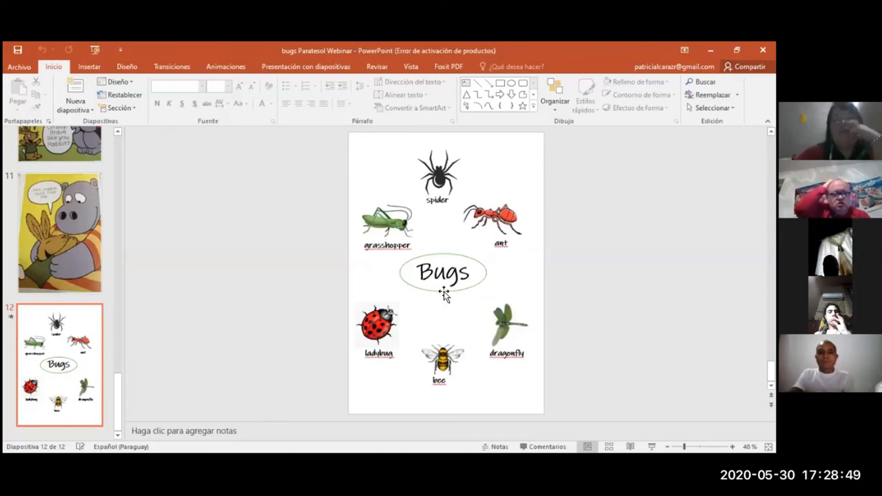
{"action": "mouse_move", "coordinate": [430, 310]}
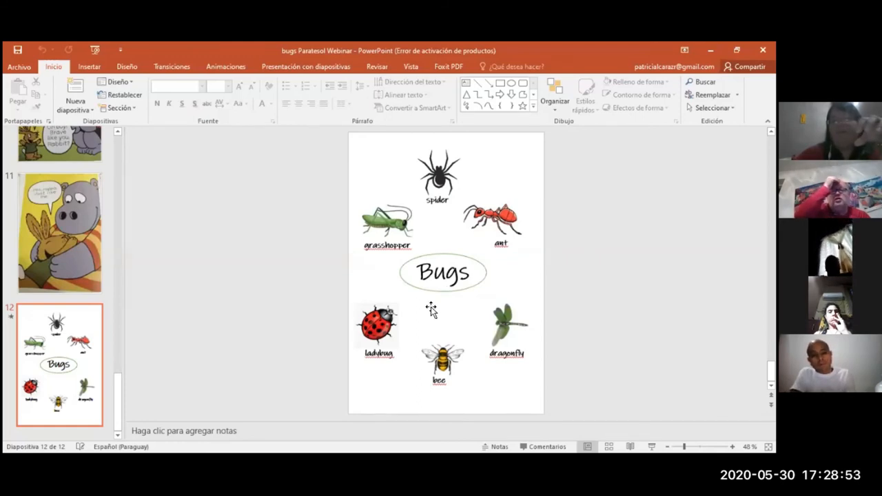
{"action": "mouse_move", "coordinate": [441, 298]}
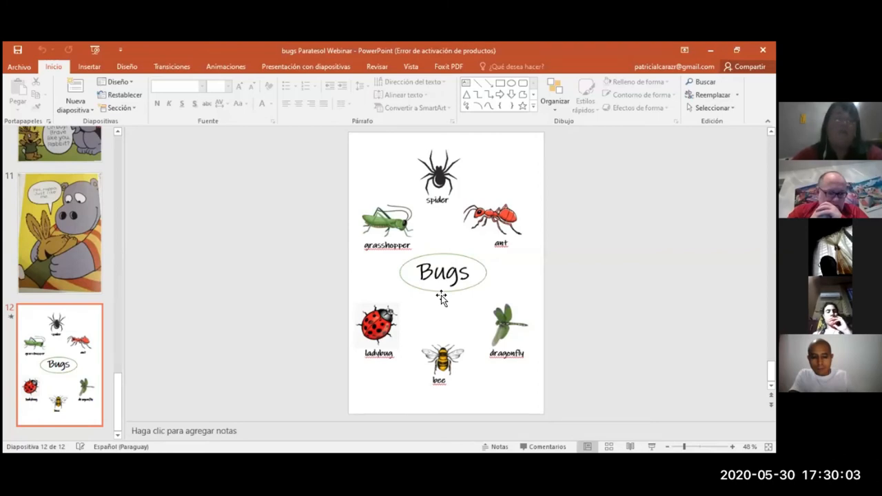
{"action": "mouse_move", "coordinate": [381, 210]}
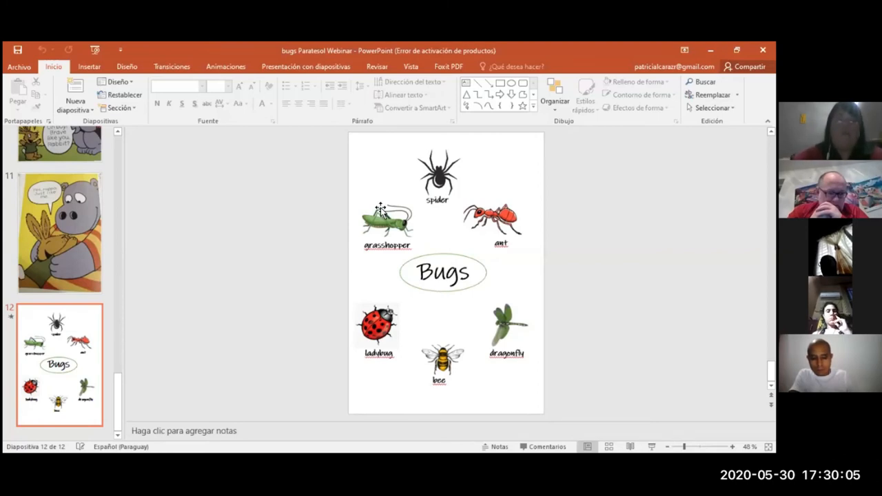
{"action": "mouse_move", "coordinate": [443, 249]}
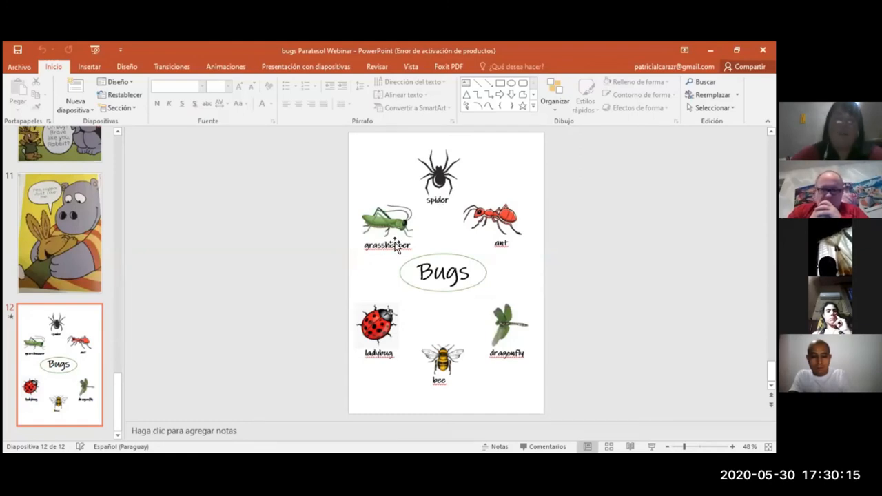
{"action": "mouse_move", "coordinate": [375, 419]}
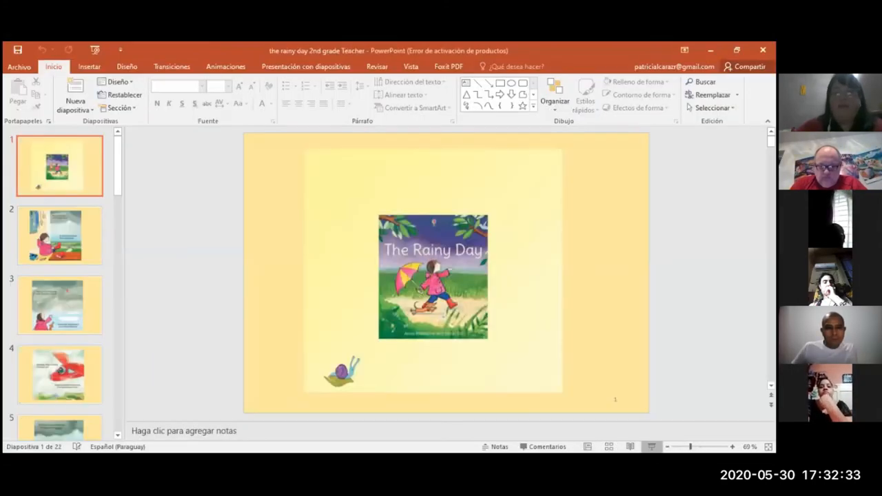
Start The Rainy Day story as a full-screen slideshow from the beginning
{"action": "left_click", "coordinate": [648, 447]}
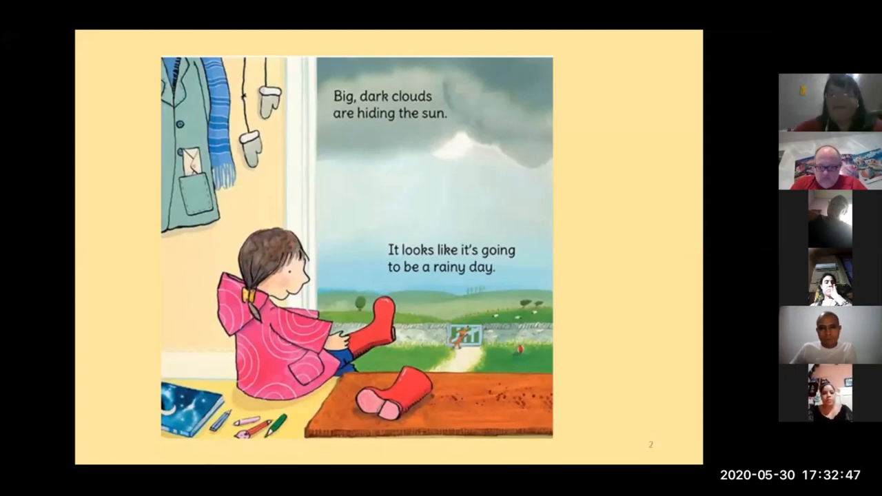
{"action": "mouse_move", "coordinate": [361, 337]}
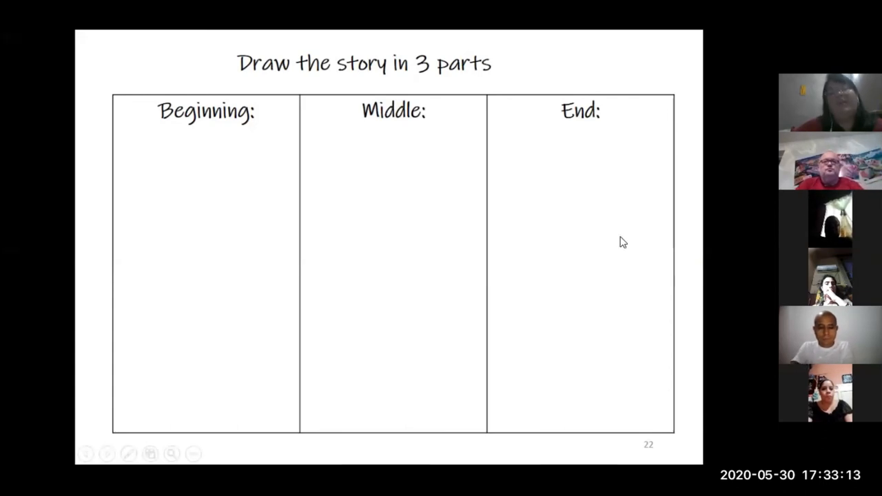
{"action": "mouse_move", "coordinate": [568, 304]}
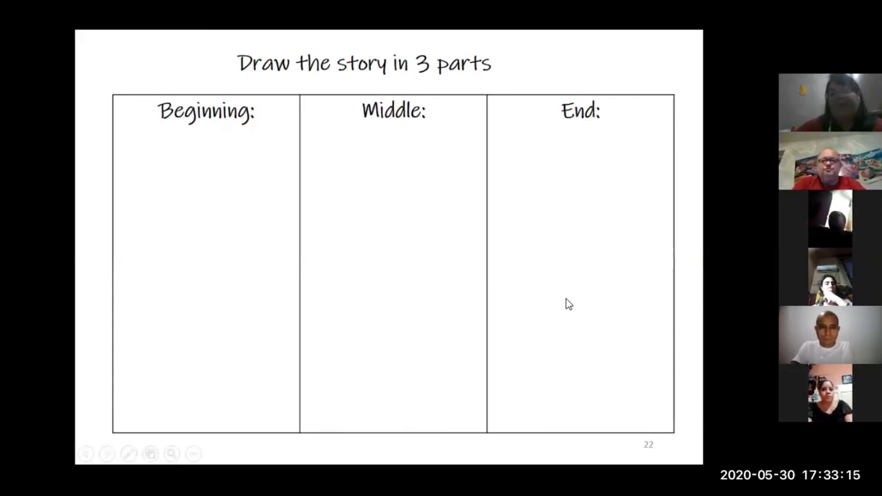
Advance the slideshow to the 'Draw the story in 3 parts' Beginning/Middle/End activity
{"action": "left_click", "coordinate": [570, 303]}
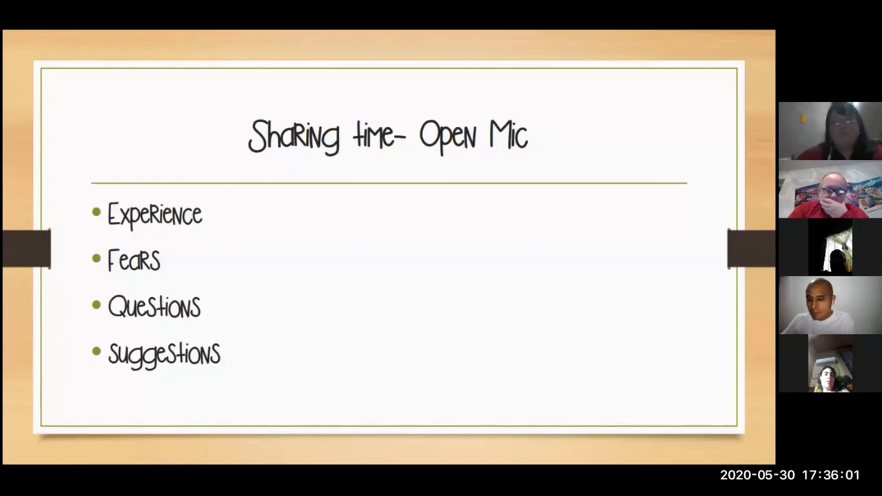
{"action": "mouse_move", "coordinate": [383, 333]}
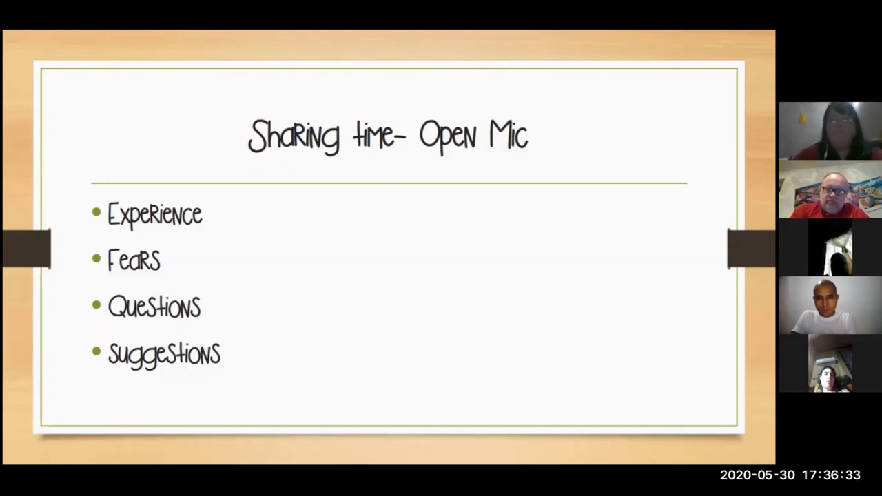
{"action": "mouse_move", "coordinate": [631, 253]}
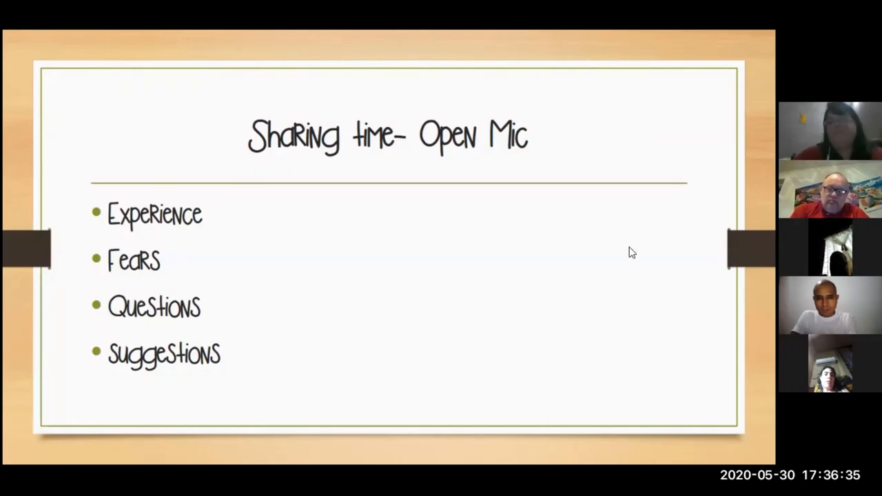